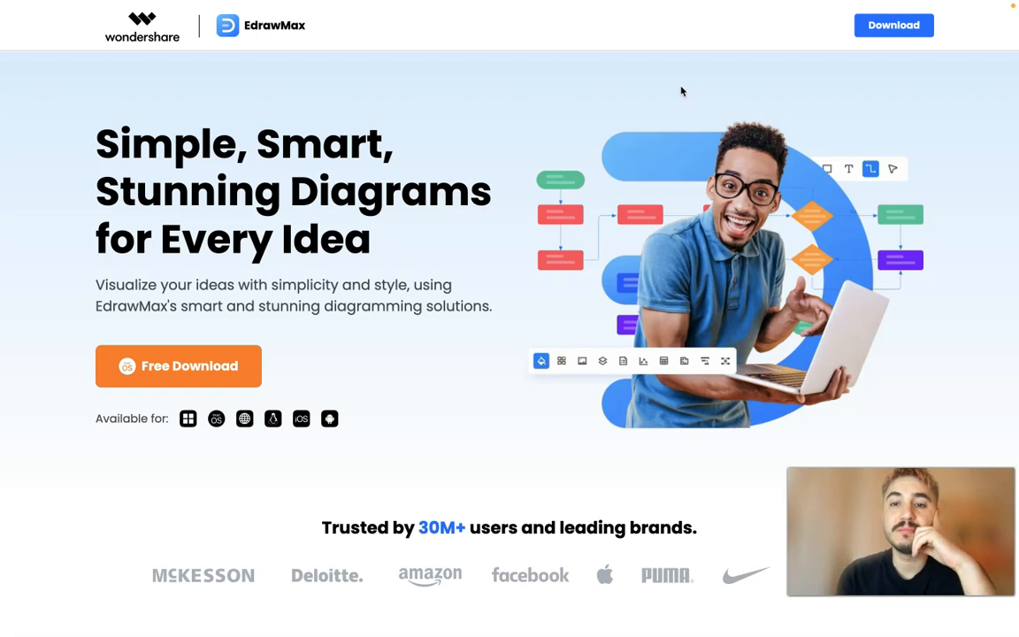
Scroll down to the AI section listing one-click diagramming, smart assistant and OCR.
scroll(down, 3)
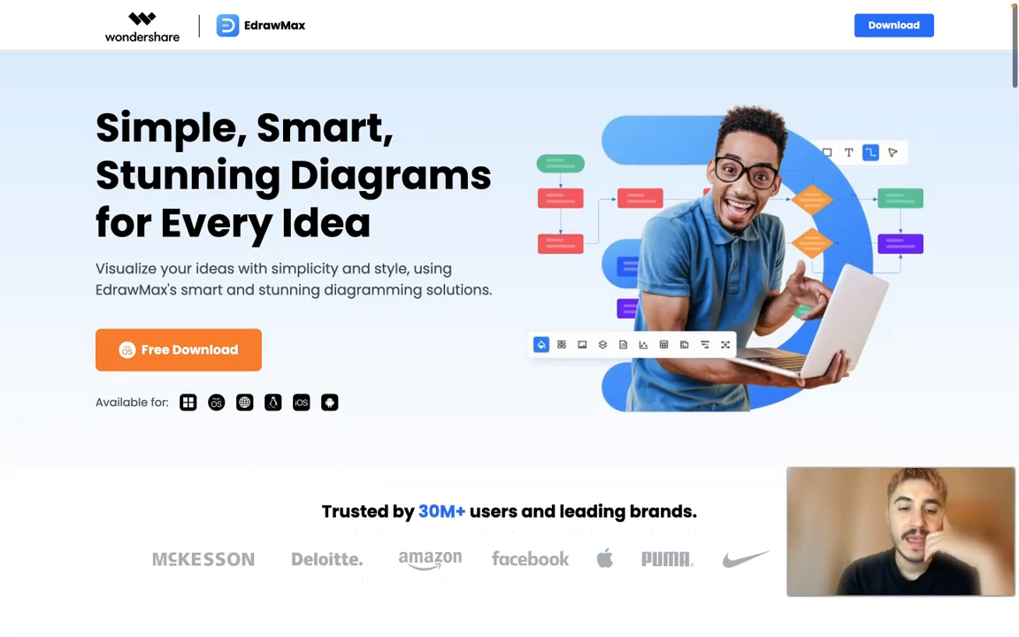
scroll(down, 3)
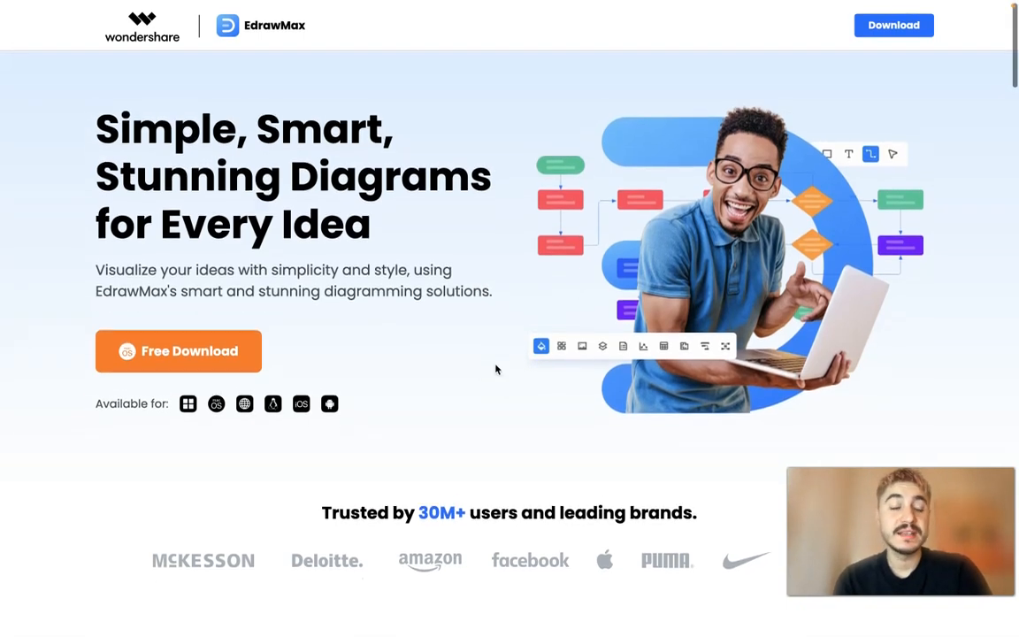
scroll(down, 3)
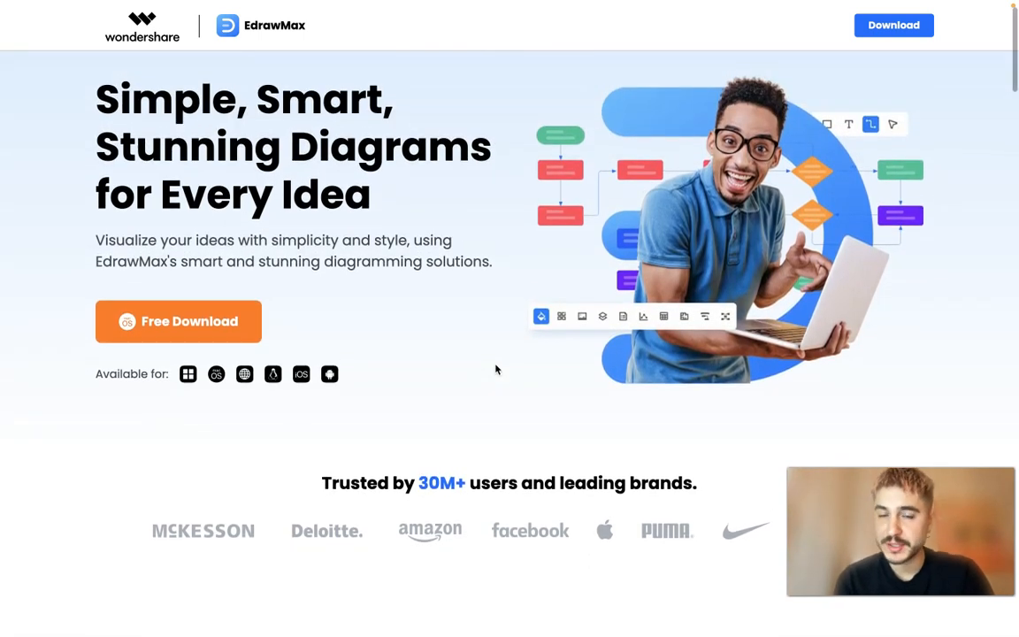
scroll(down, 3)
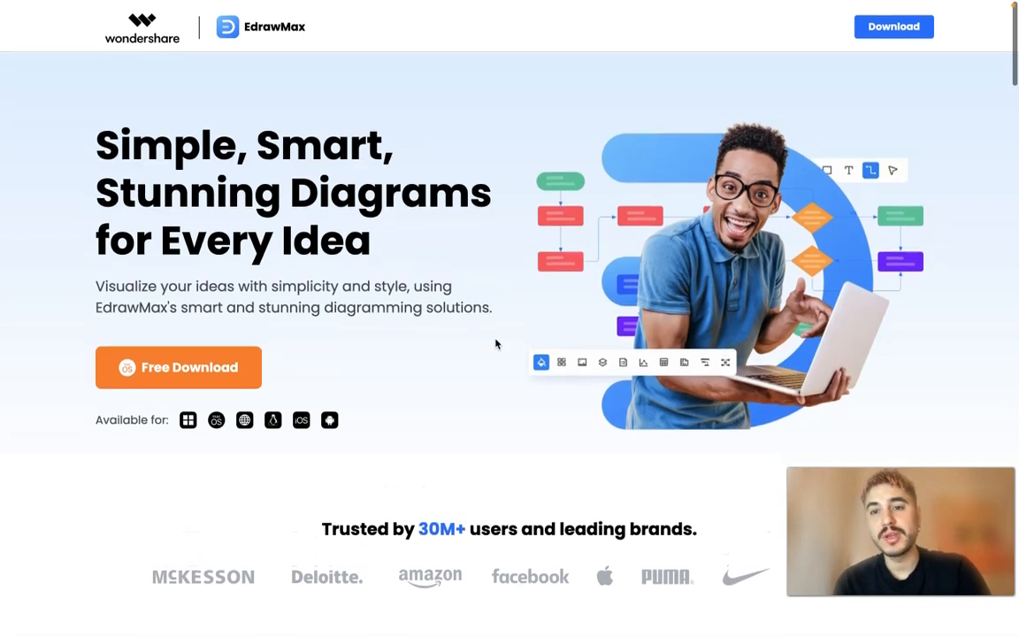
scroll(down, 3)
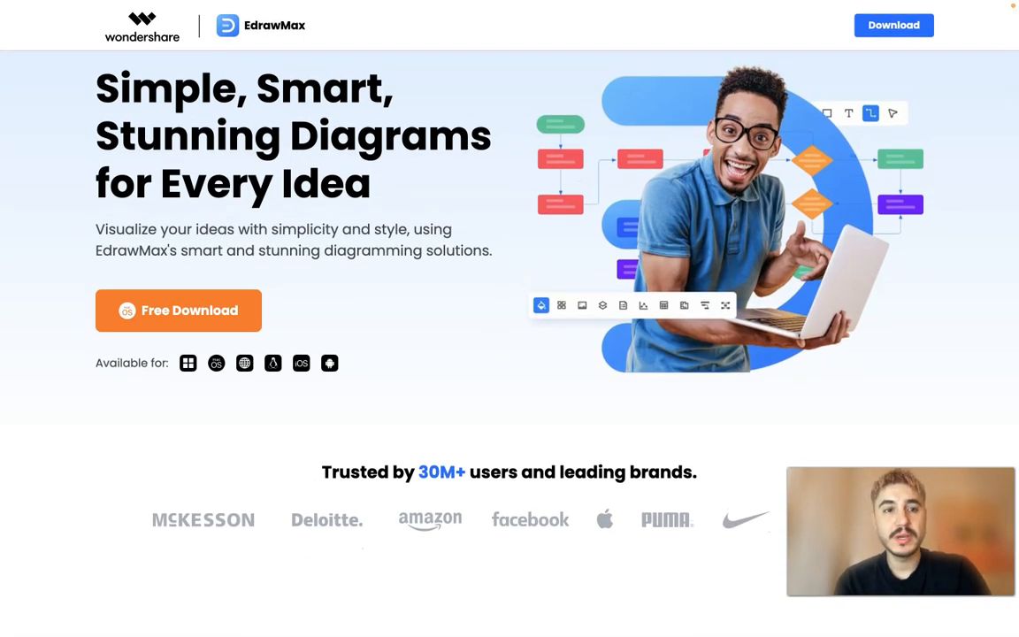
mouse_move(404, 247)
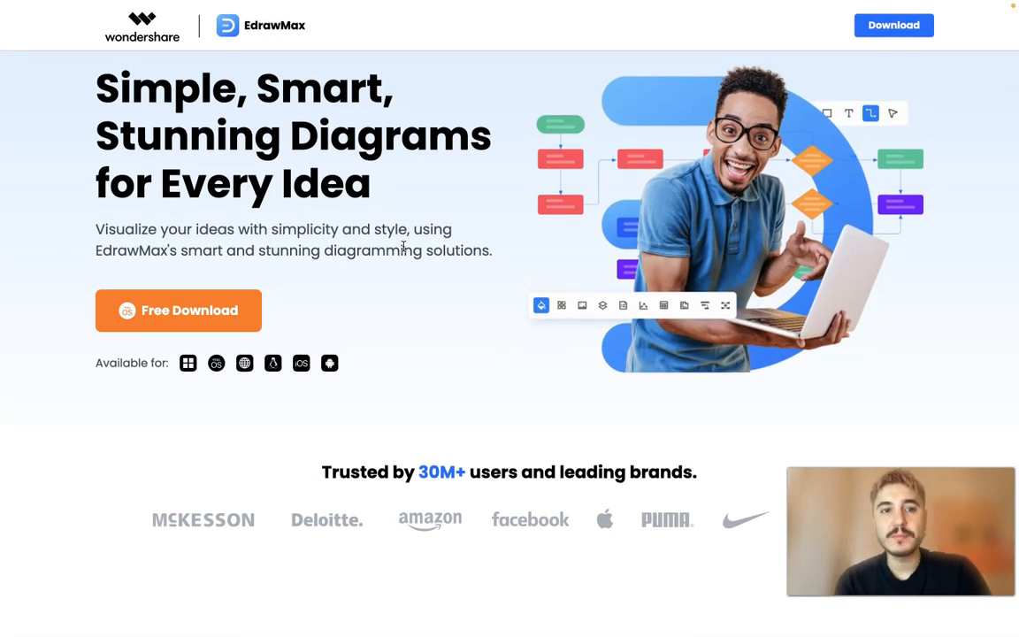
scroll(down, 3)
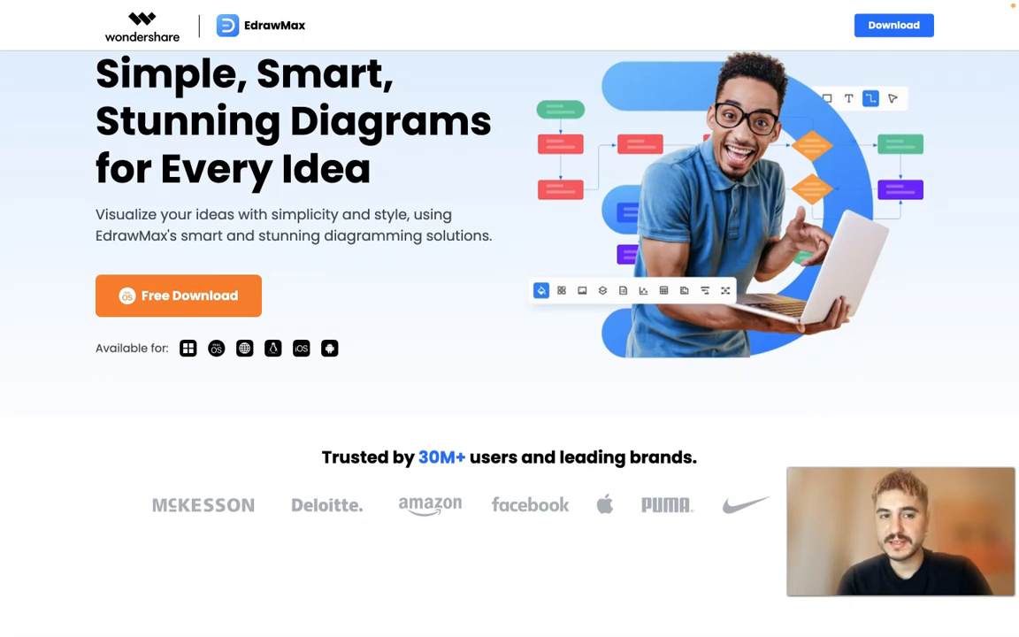
scroll(down, 3)
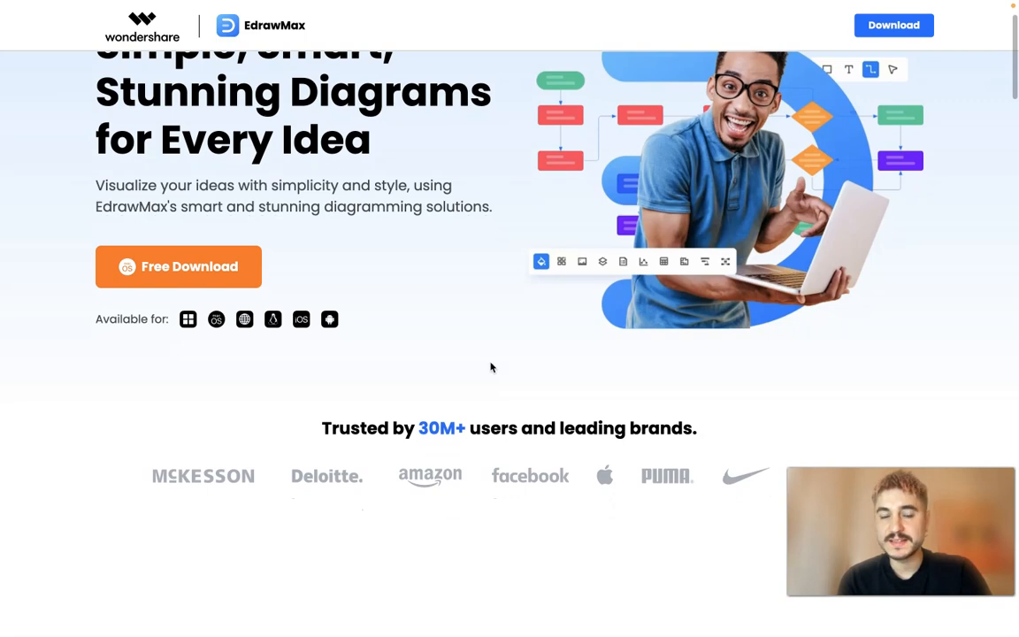
scroll(down, 3)
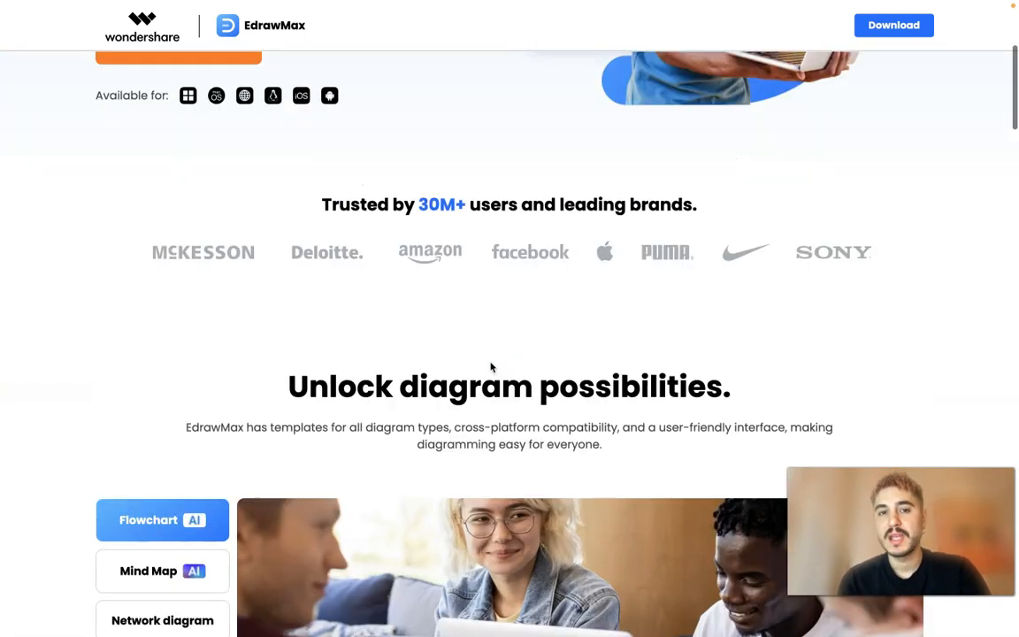
scroll(down, 3)
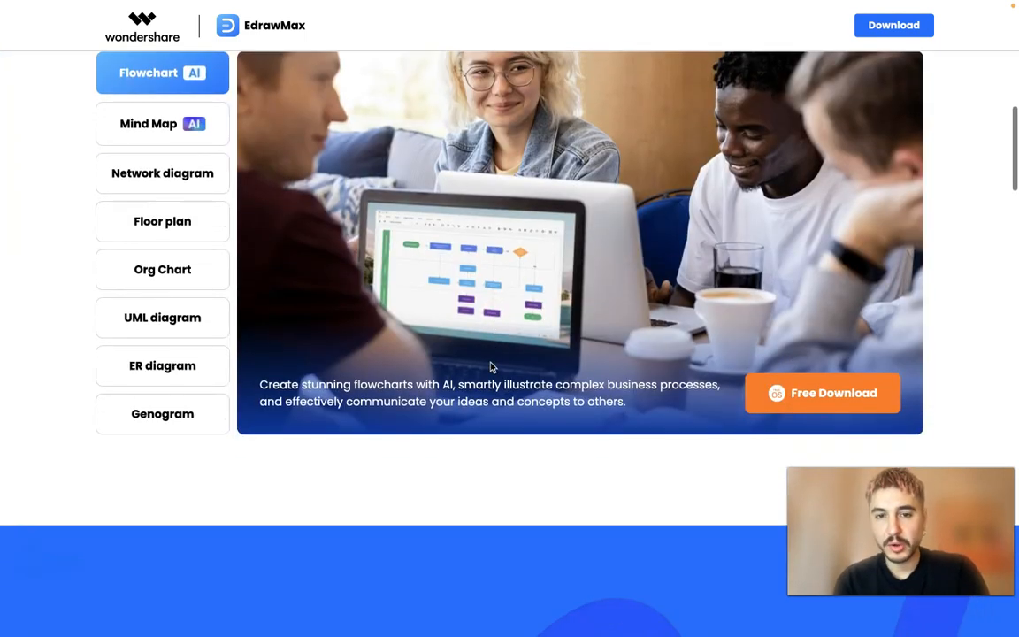
scroll(down, 3)
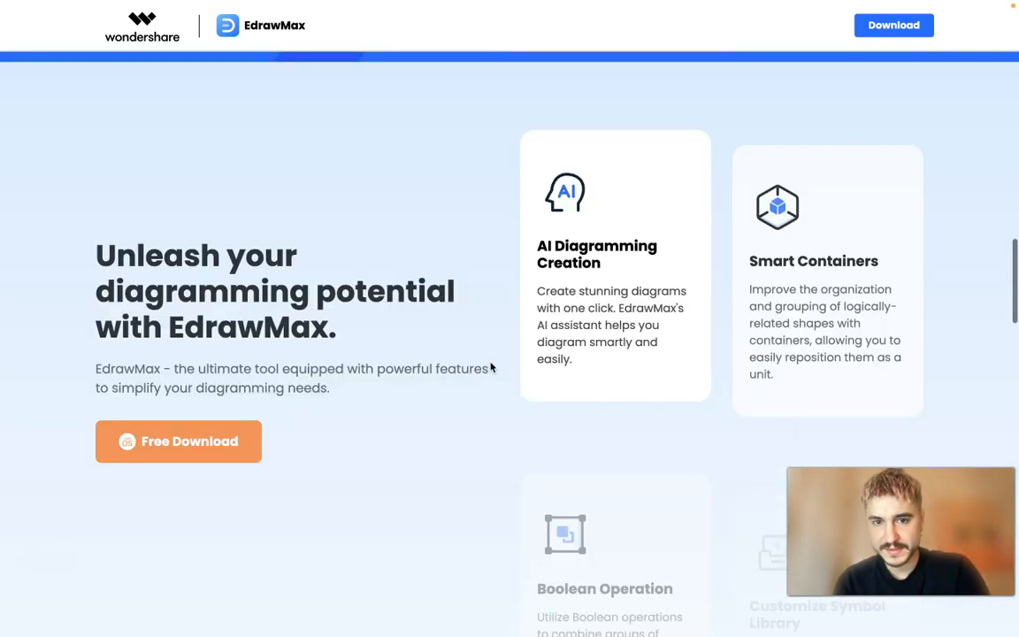
scroll(down, 3)
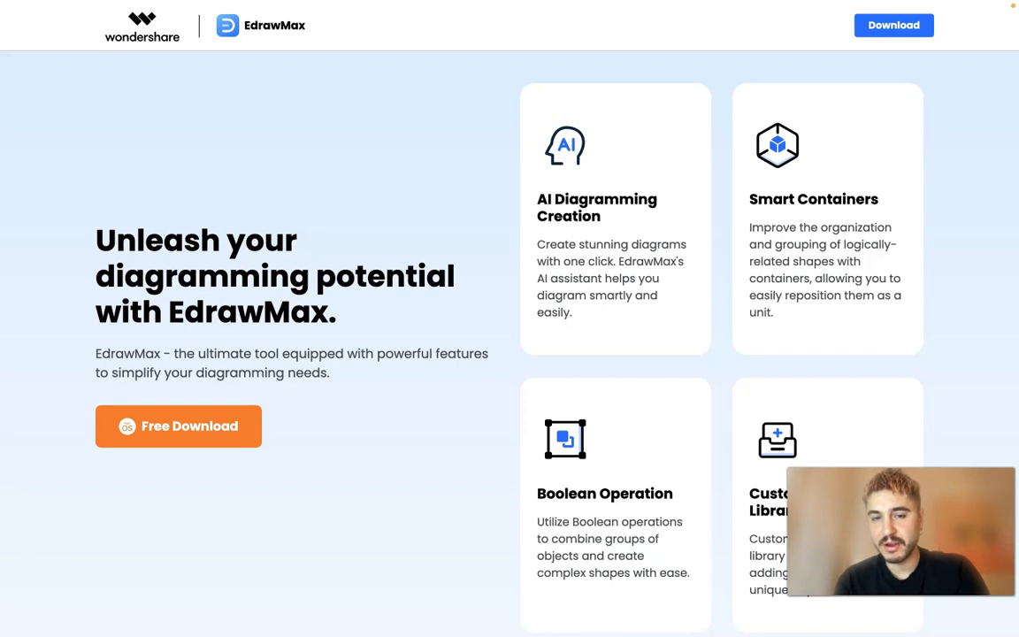
scroll(down, 3)
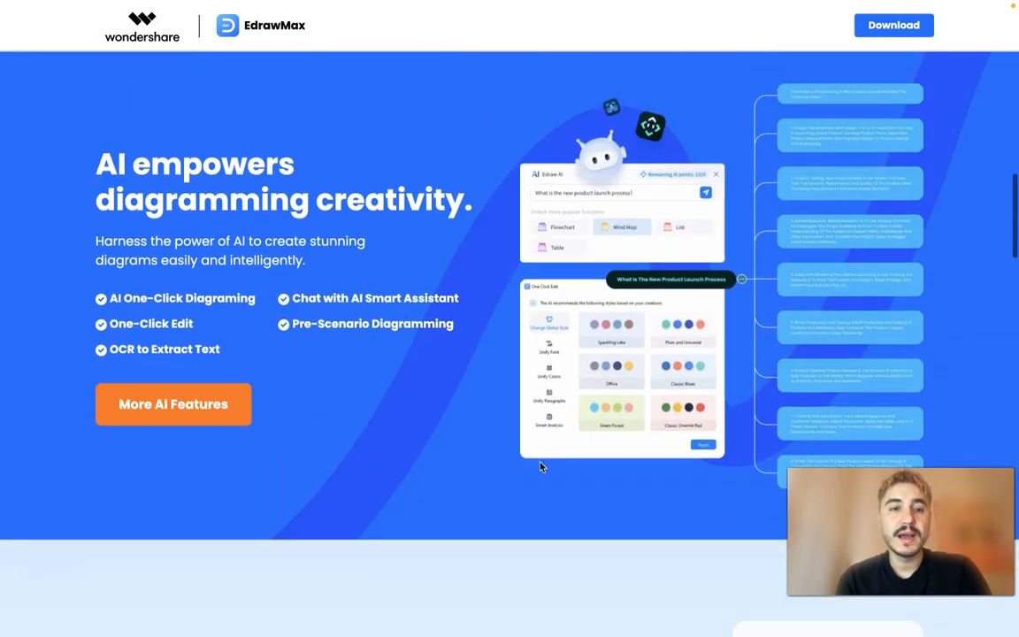
scroll(down, 3)
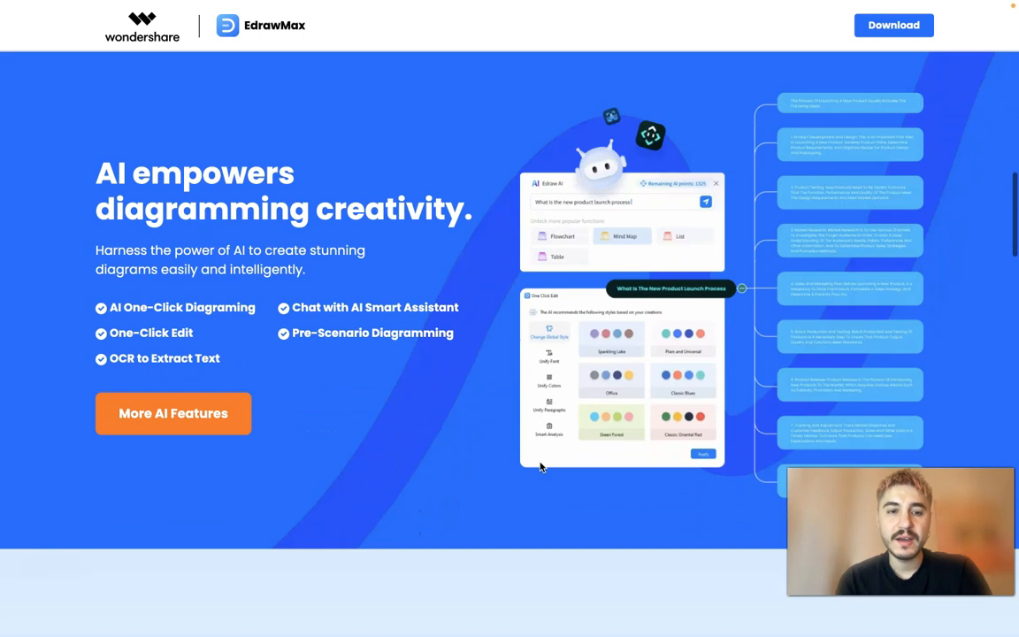
scroll(down, 3)
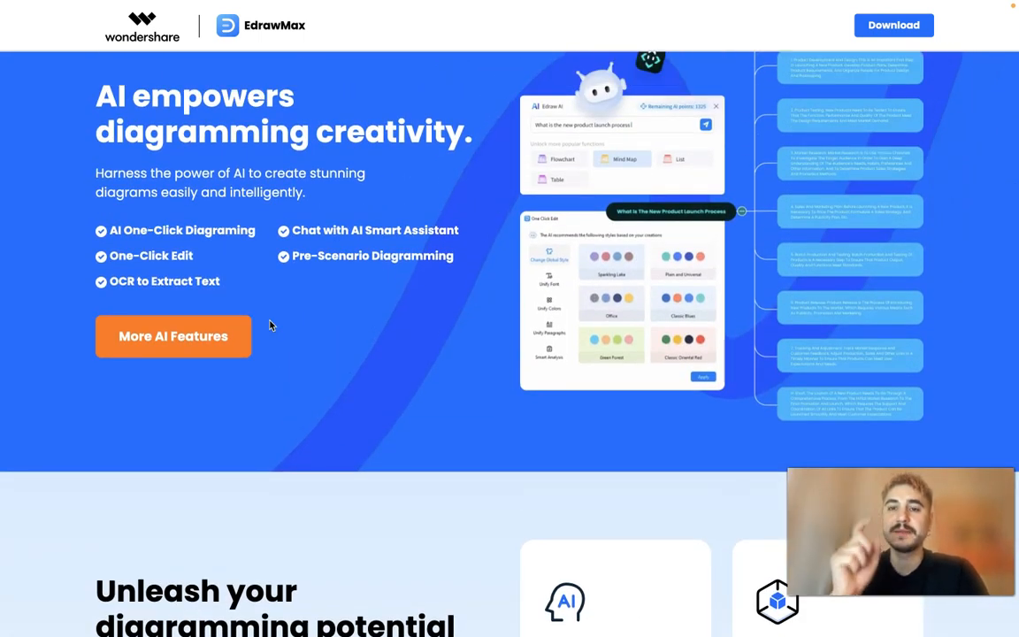
scroll(down, 3)
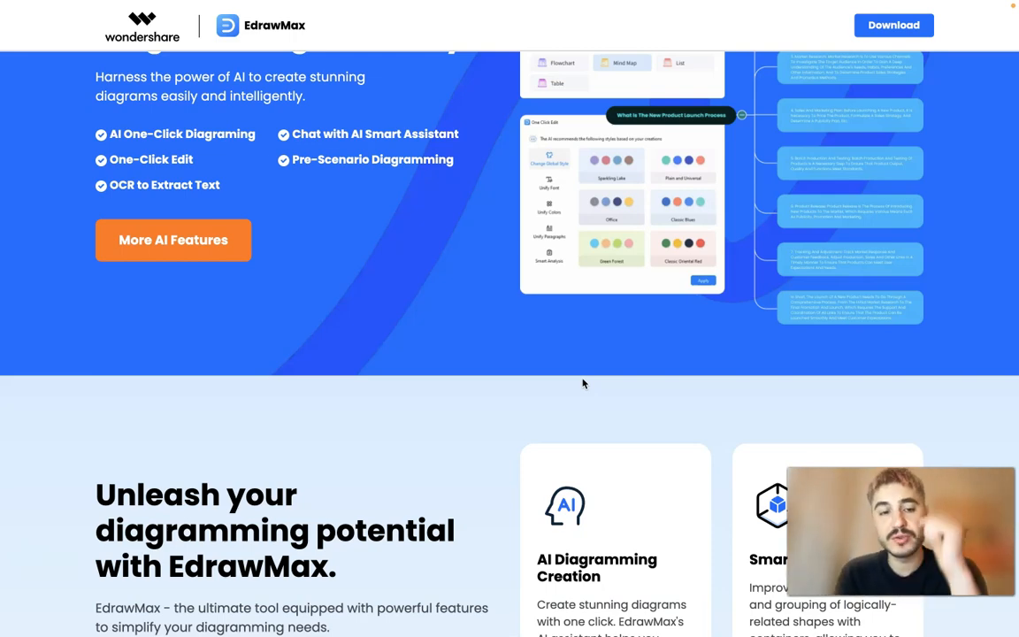
Scroll on to the free templates section showing the Hiring Process Flowchart.
scroll(down, 3)
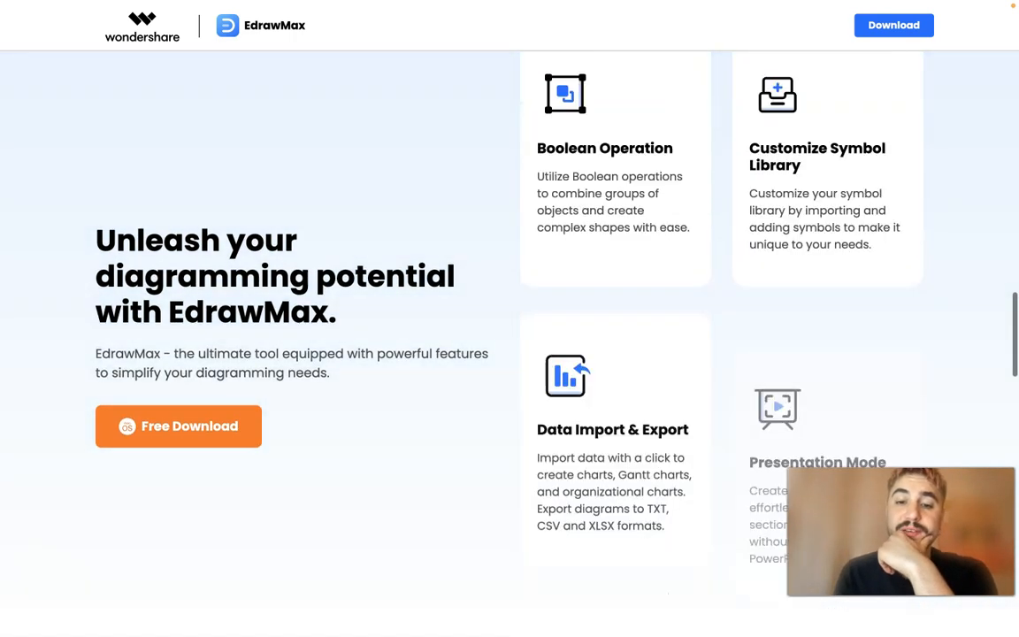
scroll(down, 3)
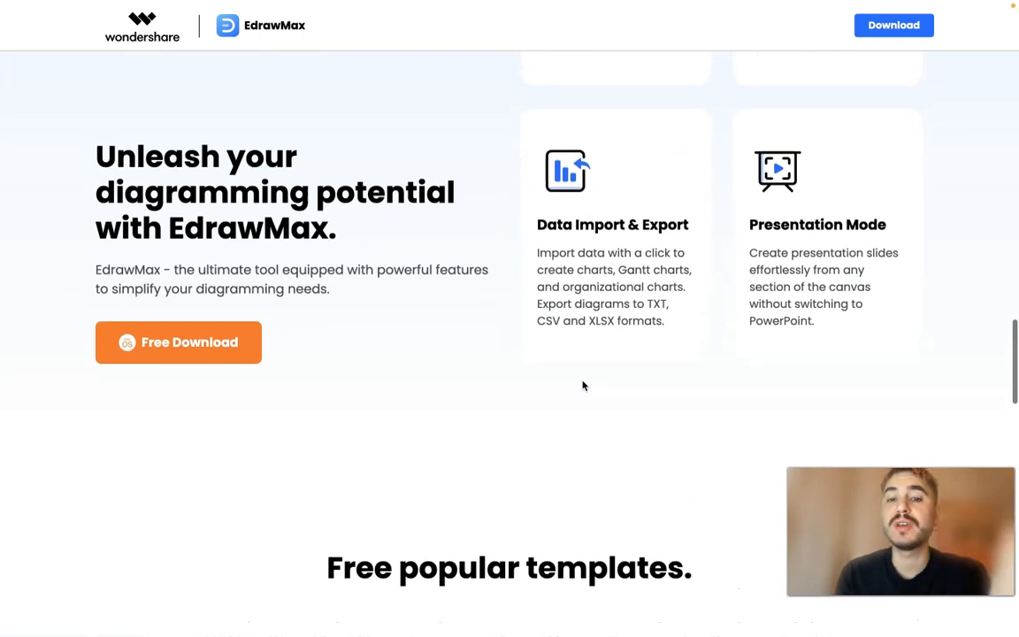
scroll(down, 3)
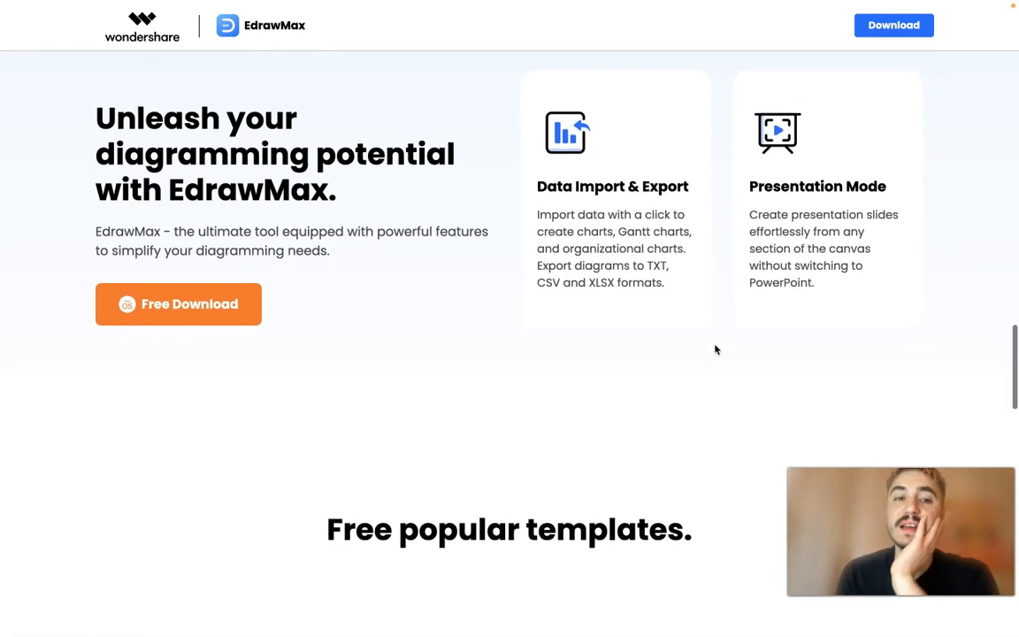
scroll(down, 3)
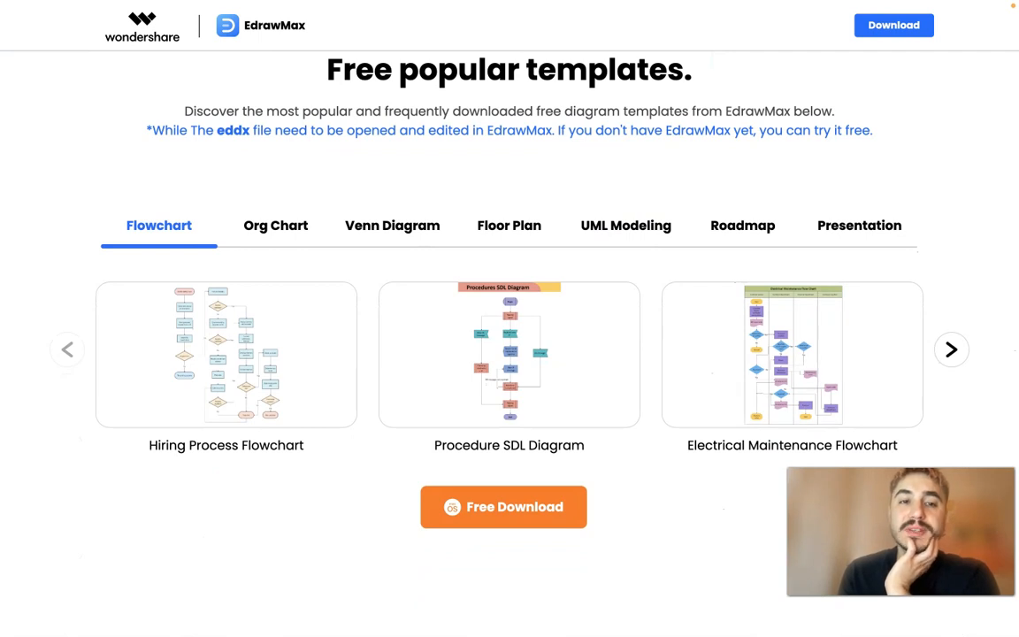
Browse Venn Diagram, UML Modeling, Roadmap and Presentation templates, then page to more presentations.
scroll(down, 3)
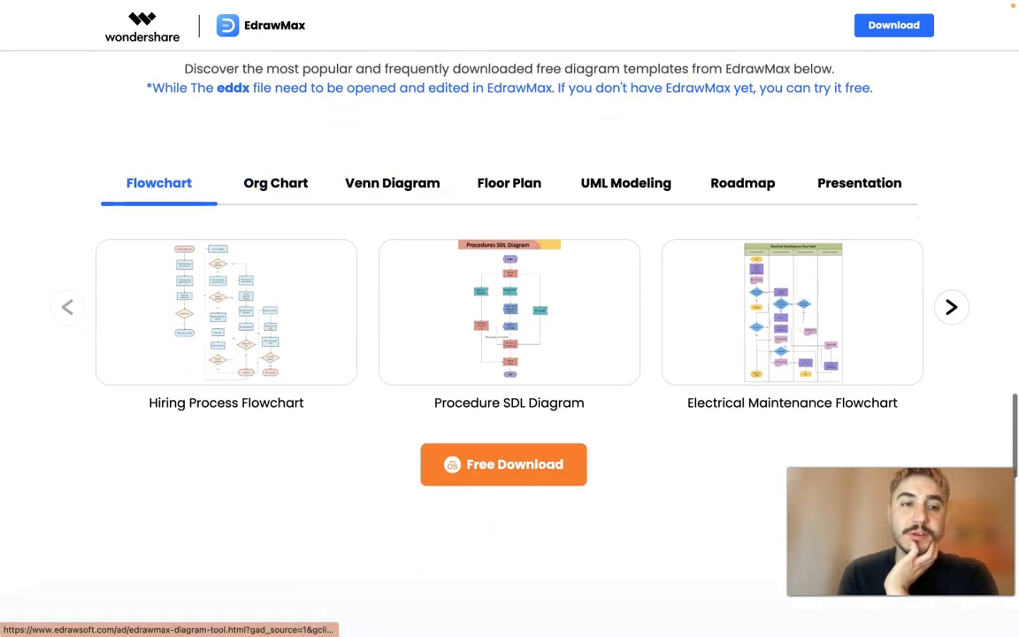
click(275, 183)
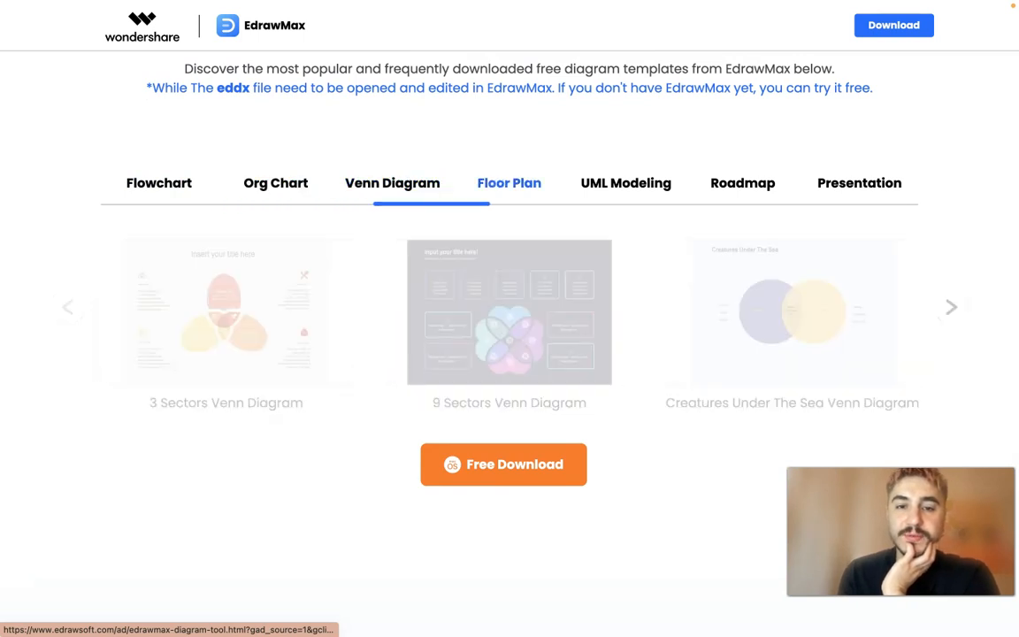
click(625, 184)
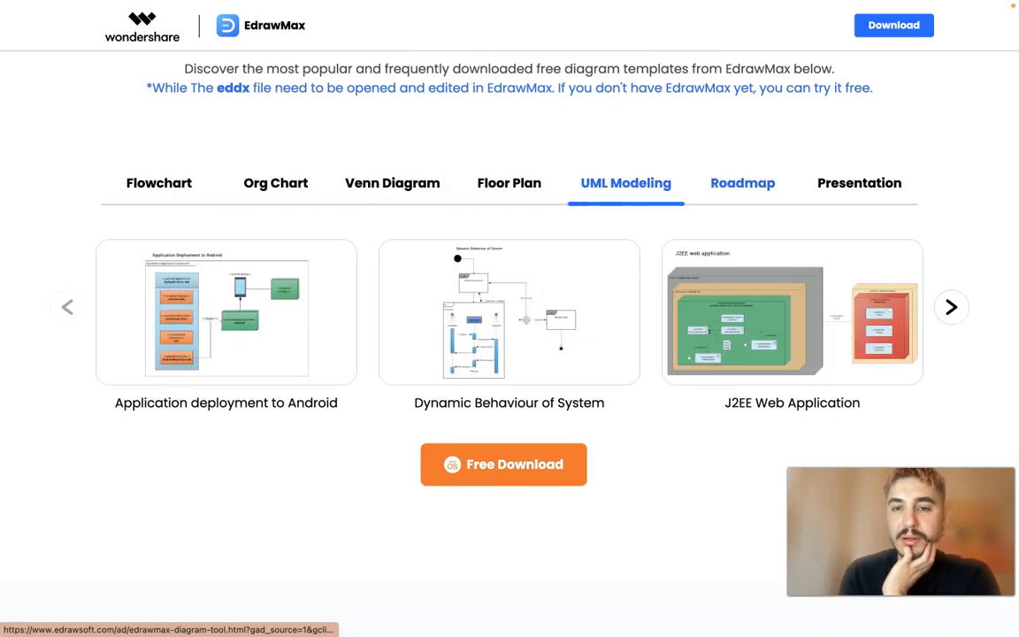
click(742, 183)
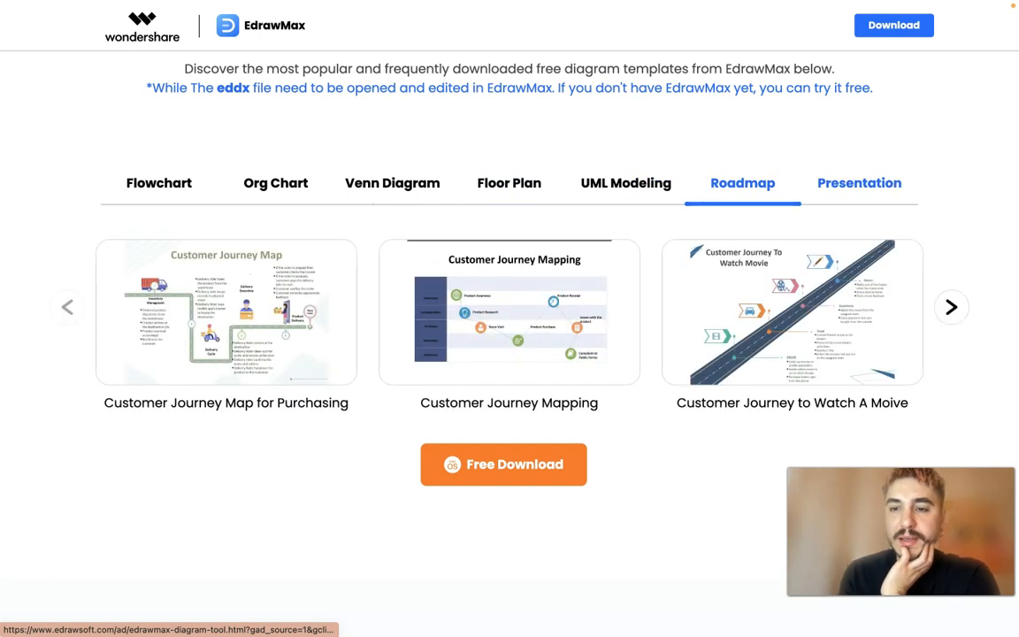
click(859, 183)
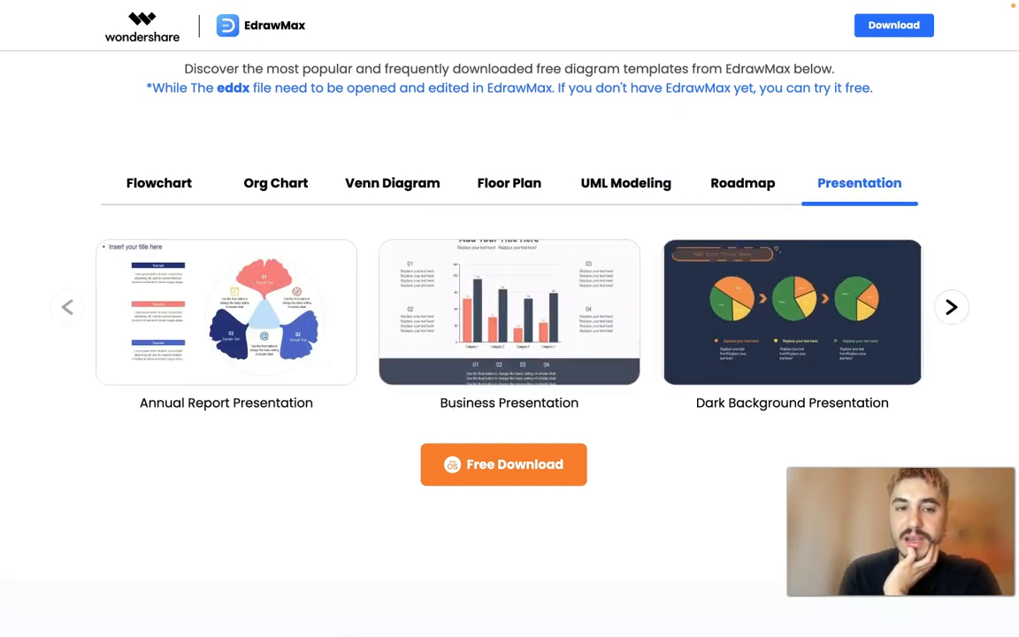
click(951, 307)
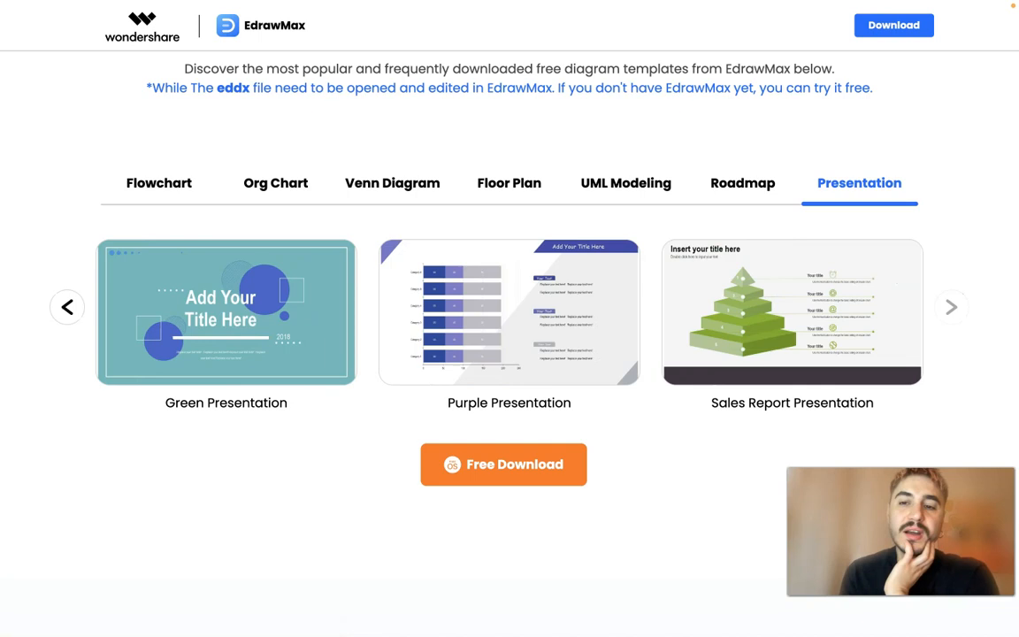
Scroll the homepage to the Free Download hero, then switch to the EdrawMax desktop app.
scroll(down, 3)
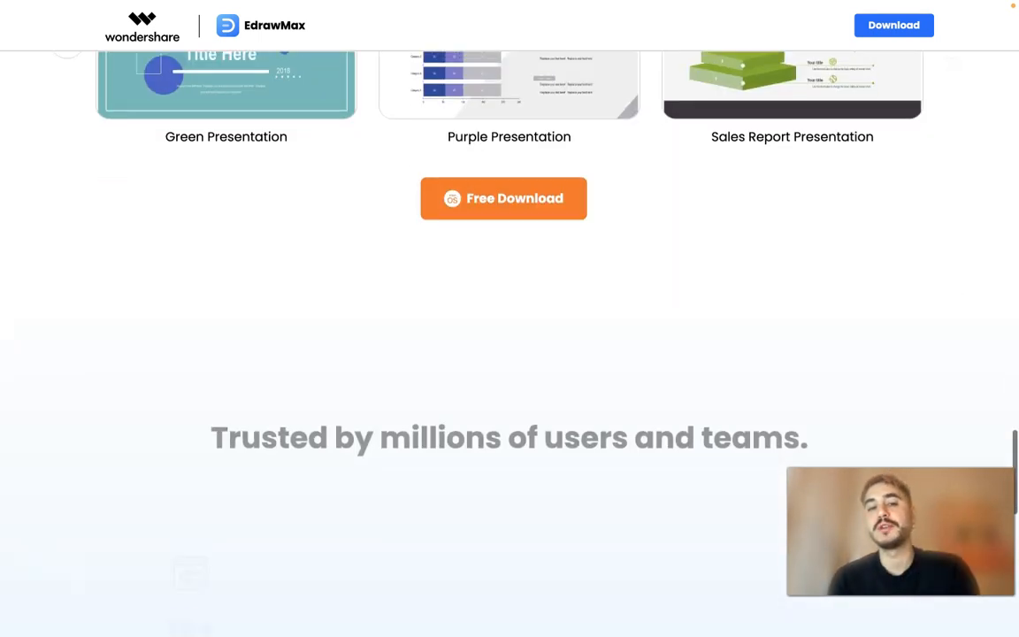
scroll(down, 3)
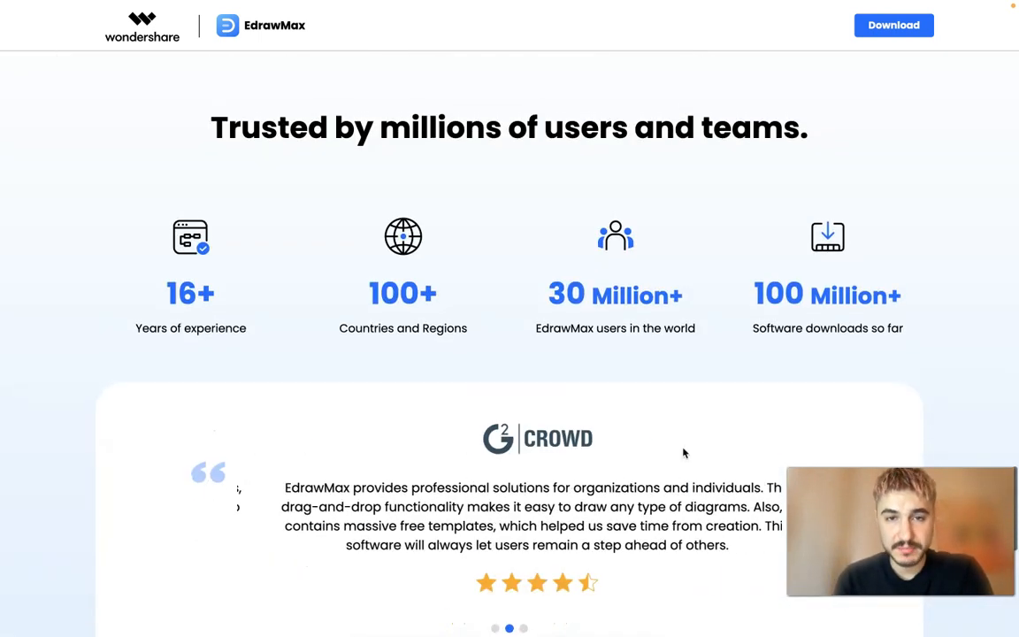
right_click(683, 453)
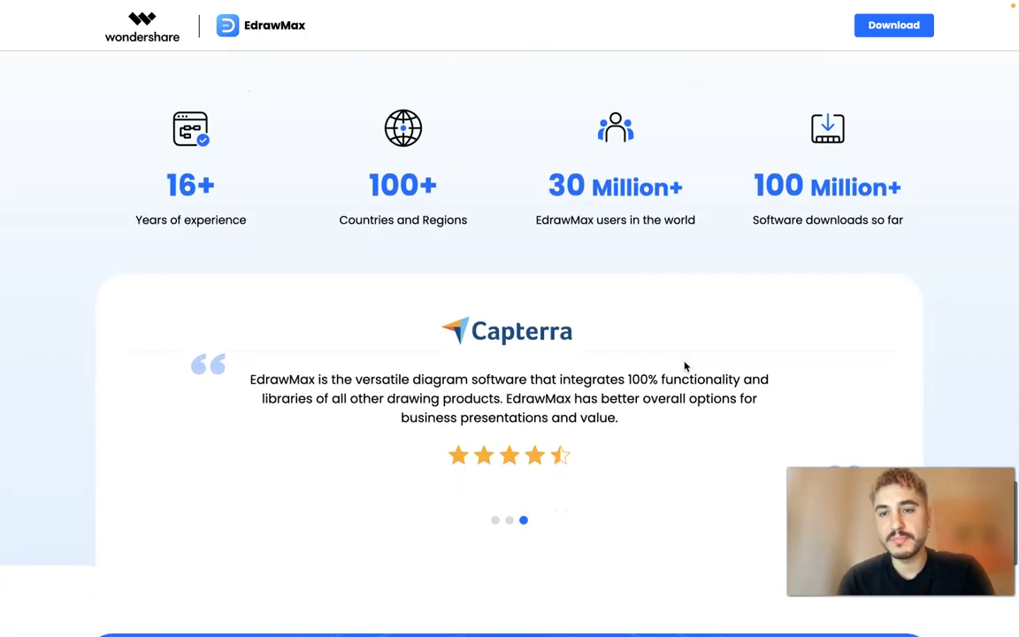
scroll(down, 3)
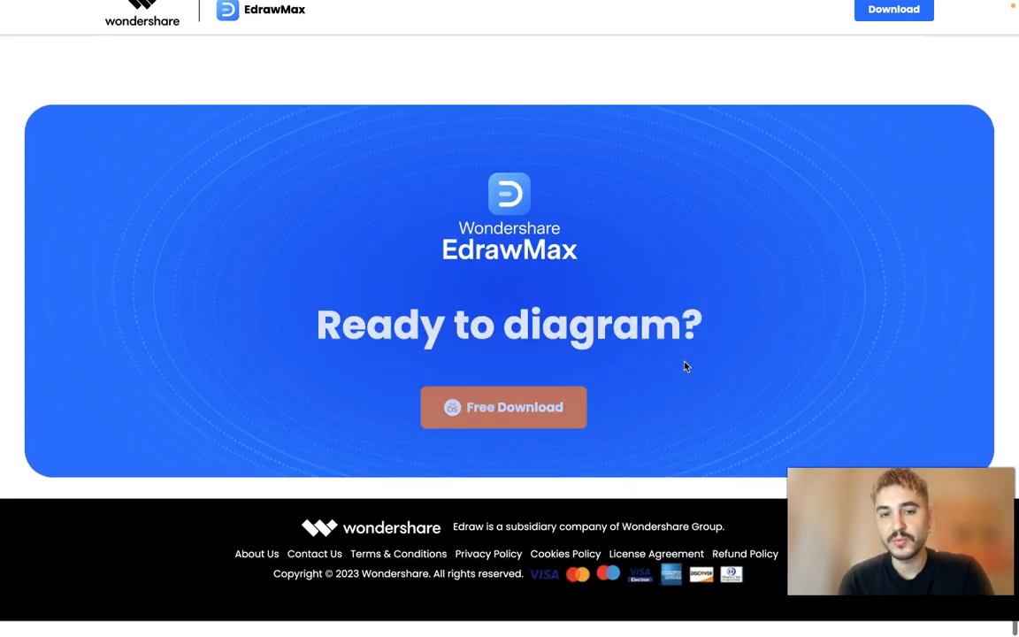
scroll(up, 3)
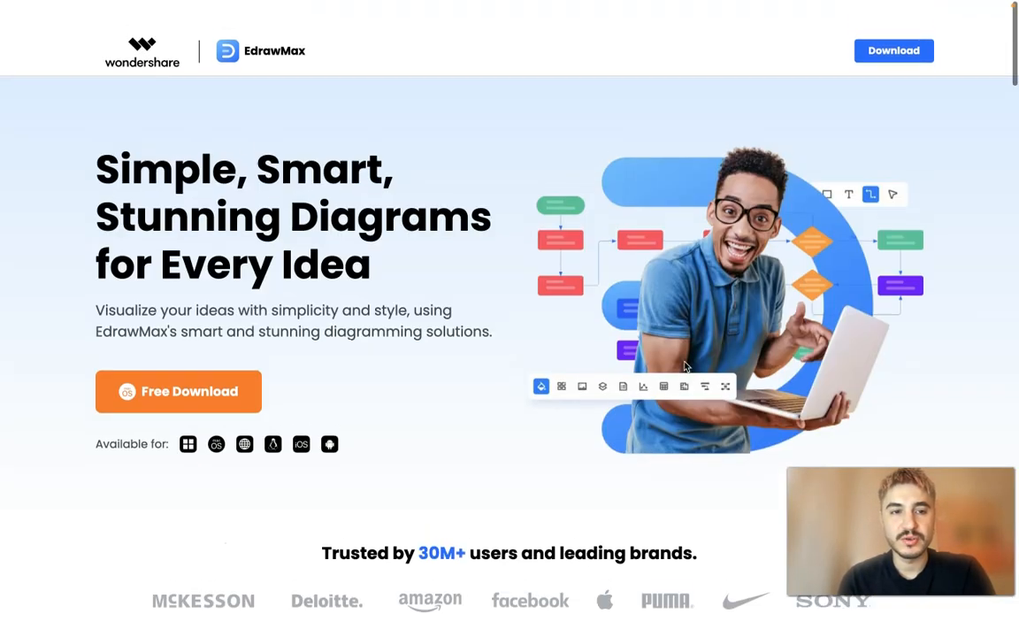
scroll(down, 3)
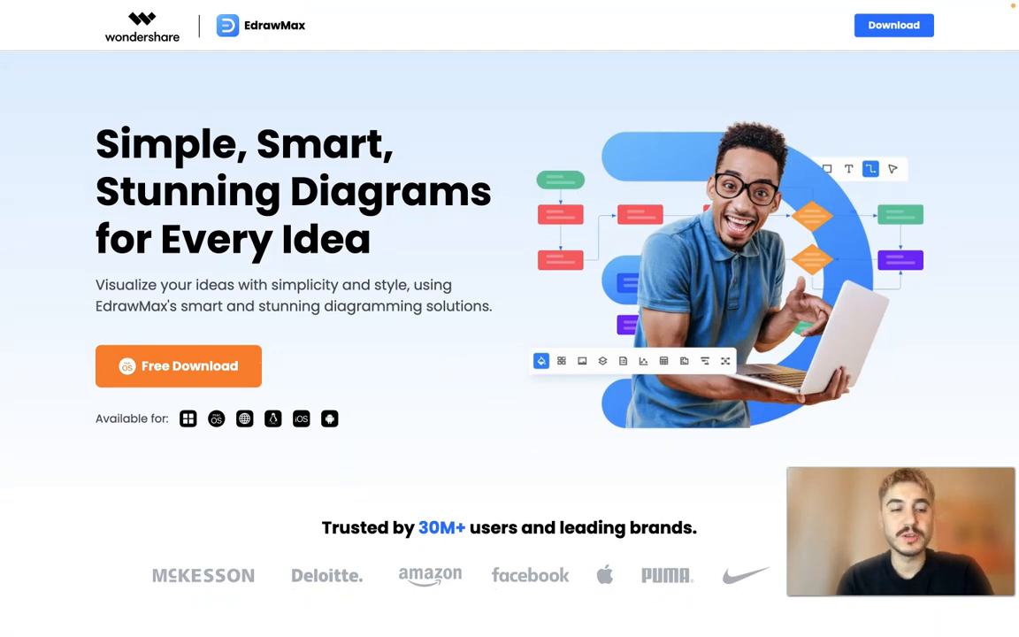
click(178, 365)
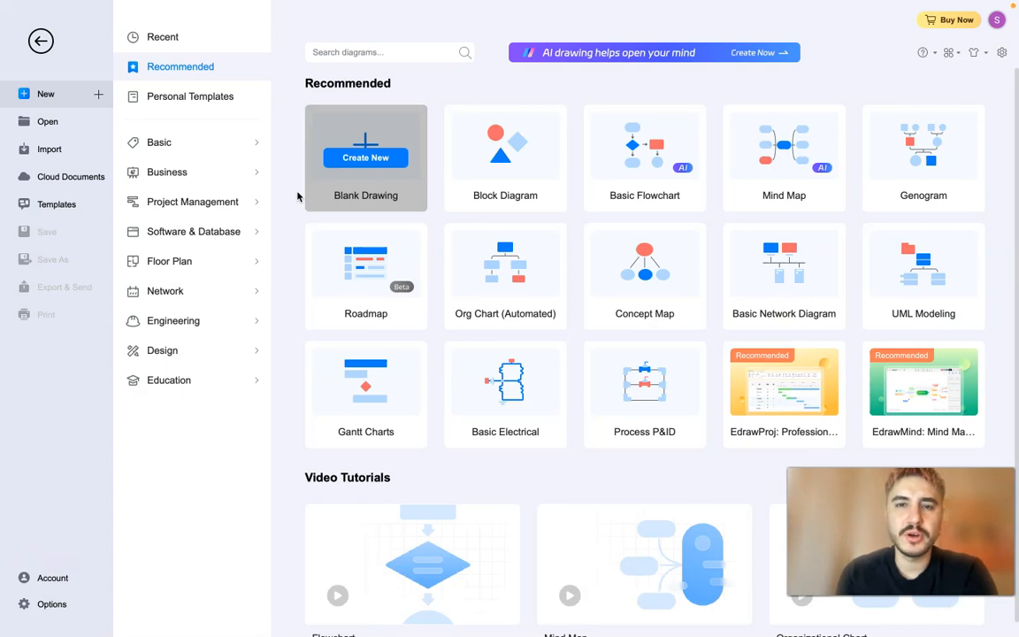
mouse_move(505, 157)
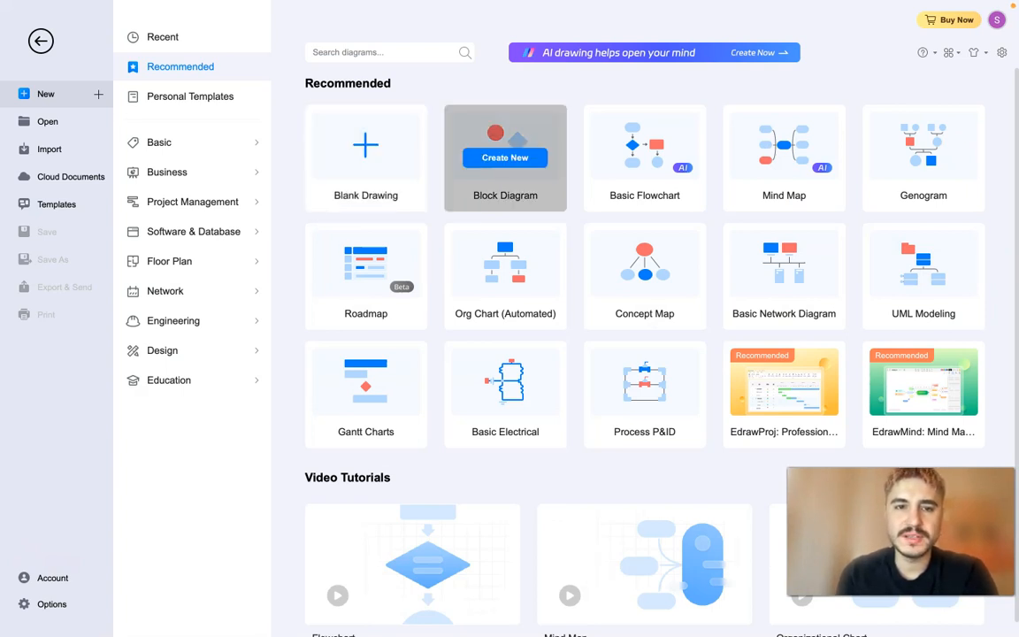
mouse_move(923, 158)
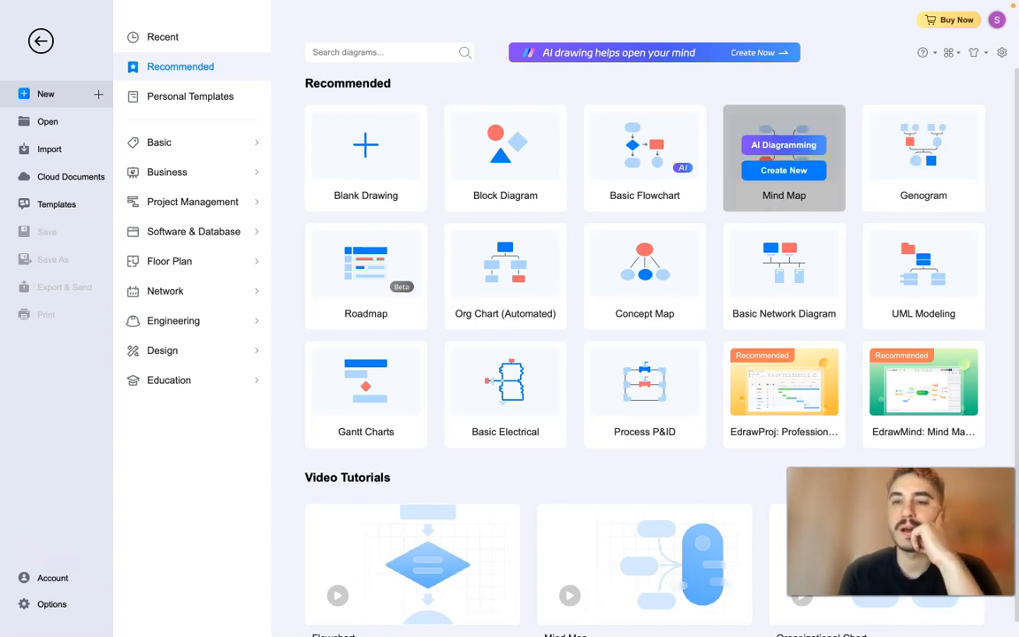
mouse_move(923, 276)
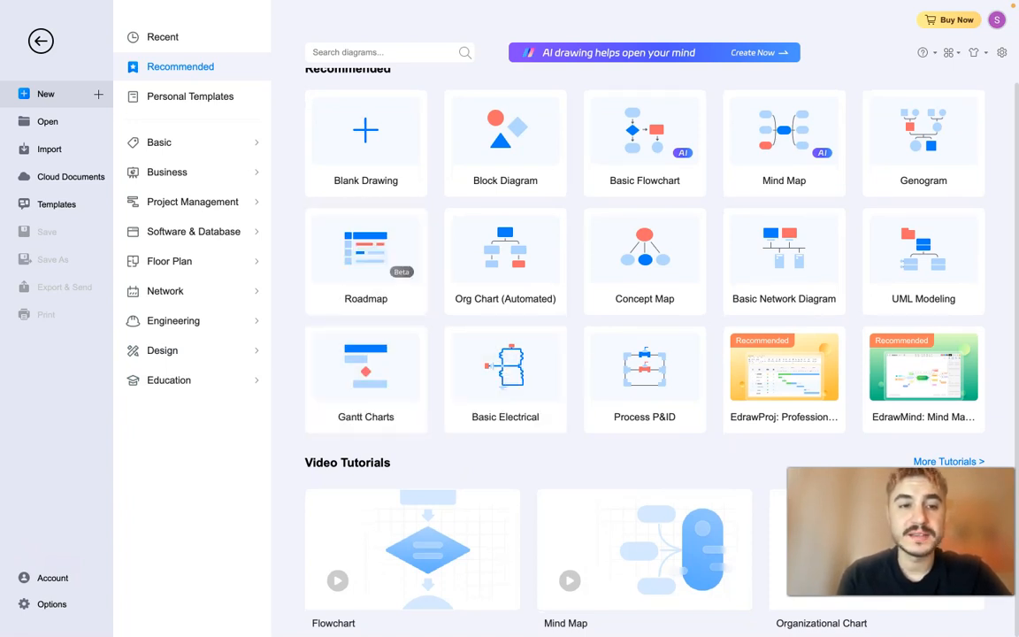
Expand the Education category in the left template list.
click(169, 381)
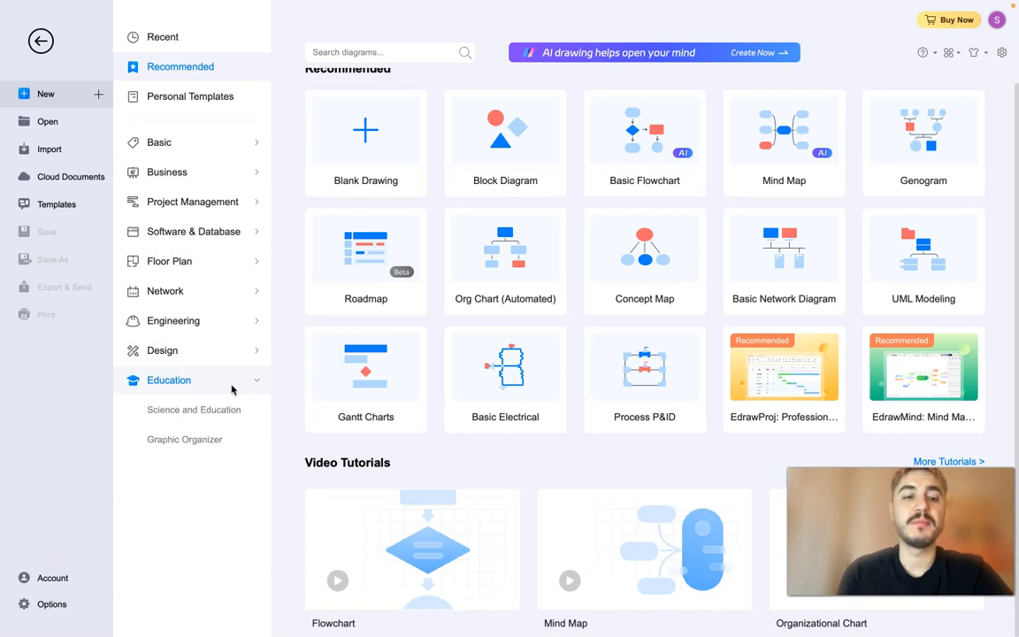
View Science and Education types and Courses Learning templates, then expand the Design category.
click(194, 410)
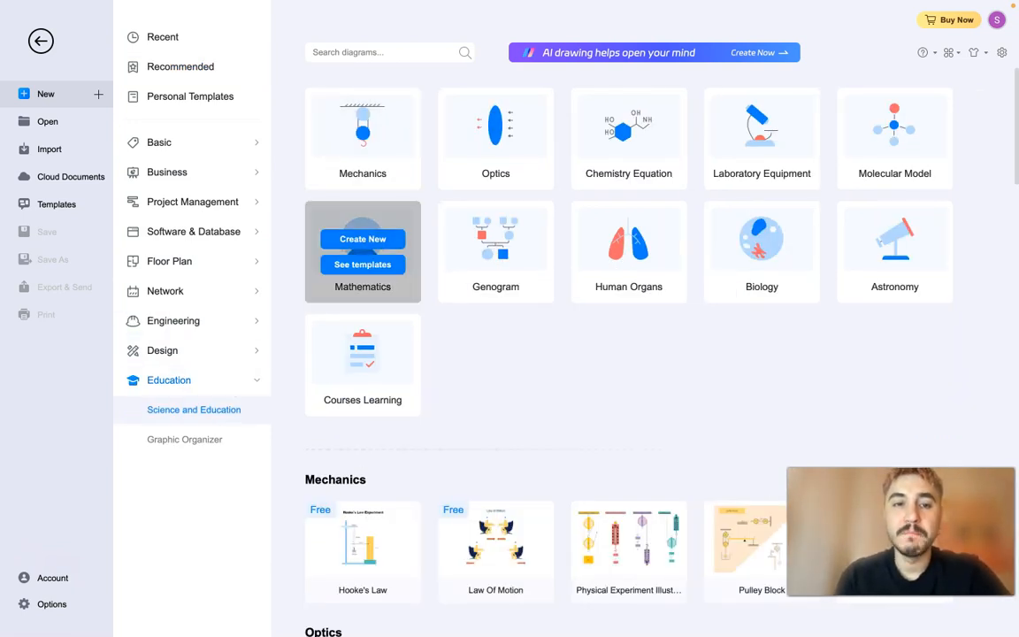
mouse_move(762, 137)
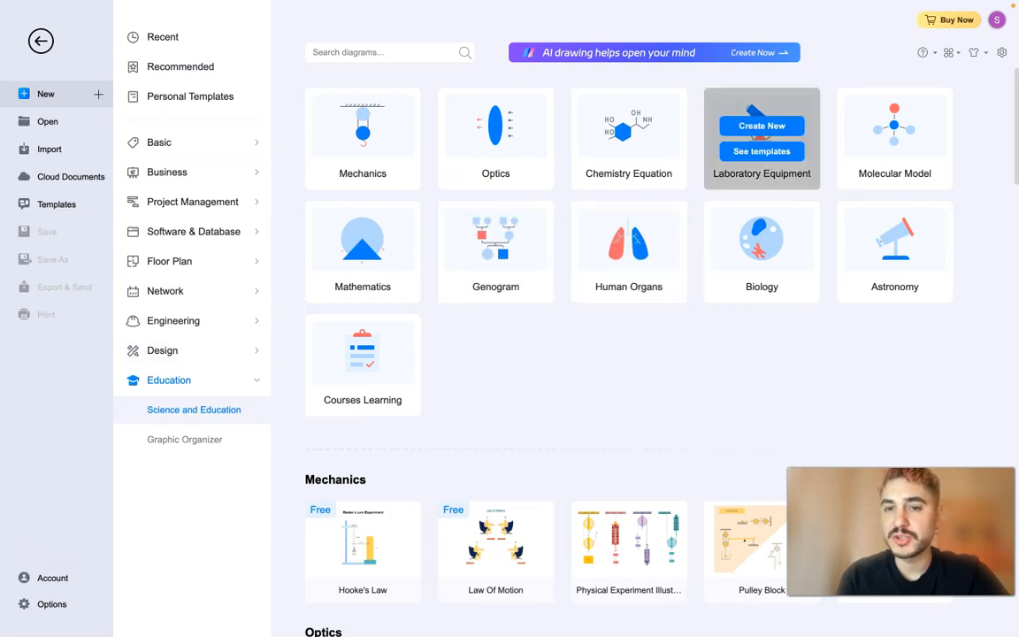
mouse_move(495, 251)
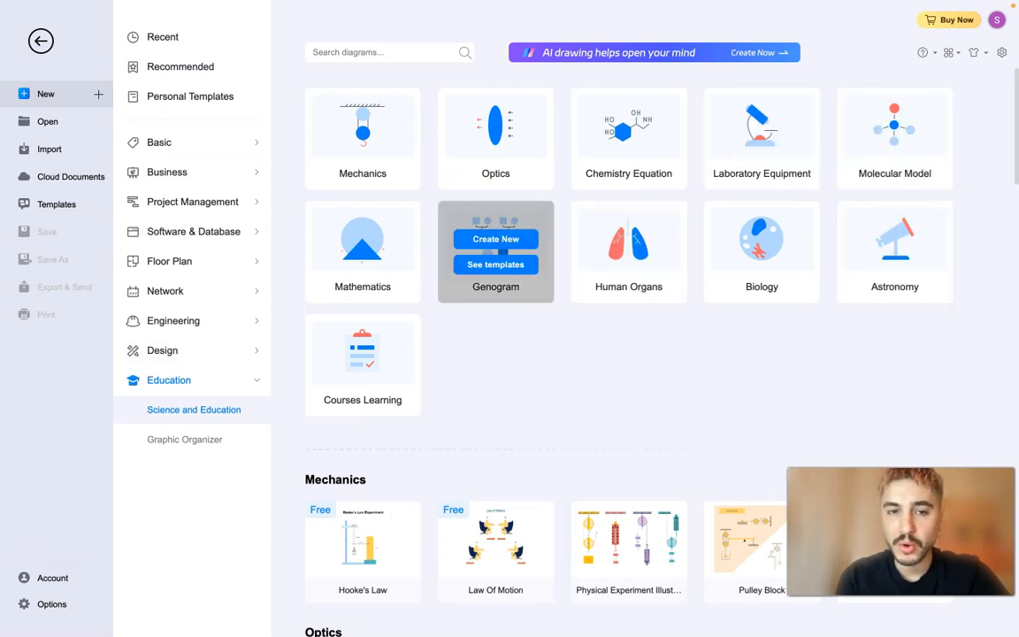
scroll(down, 3)
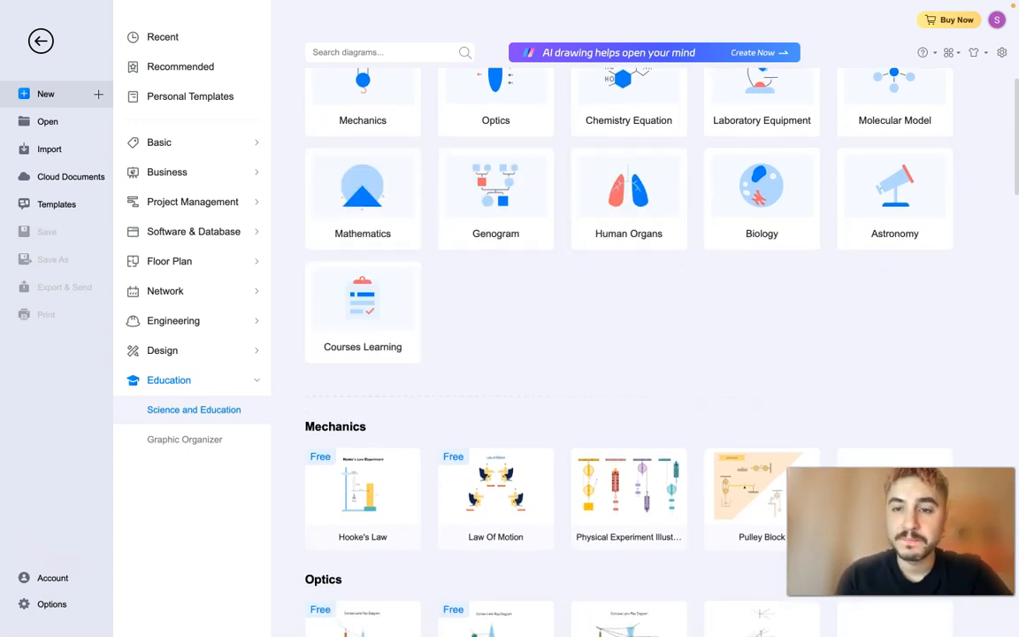
scroll(down, 3)
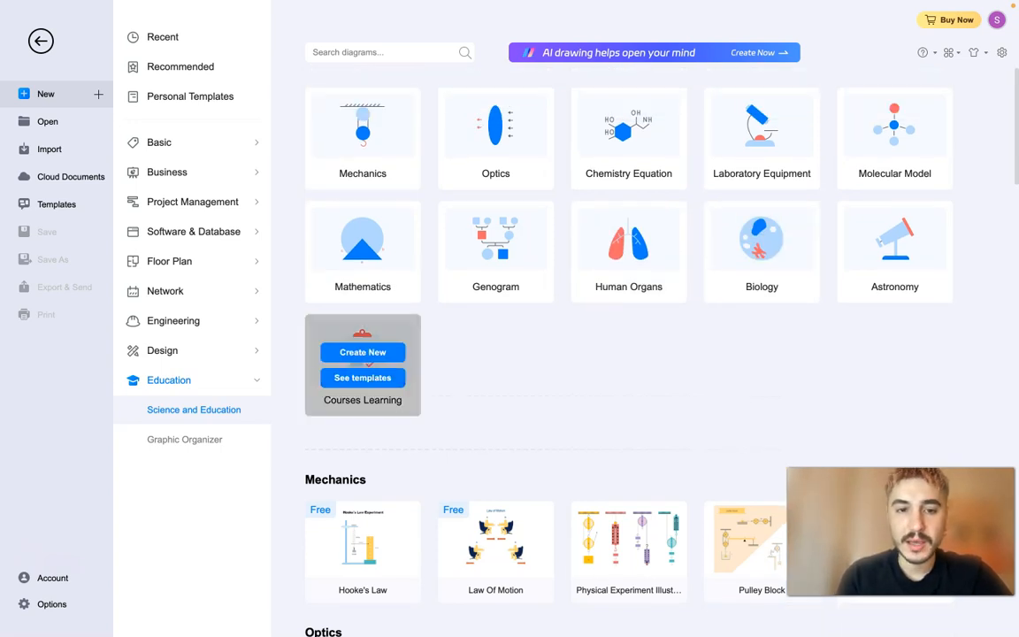
click(362, 352)
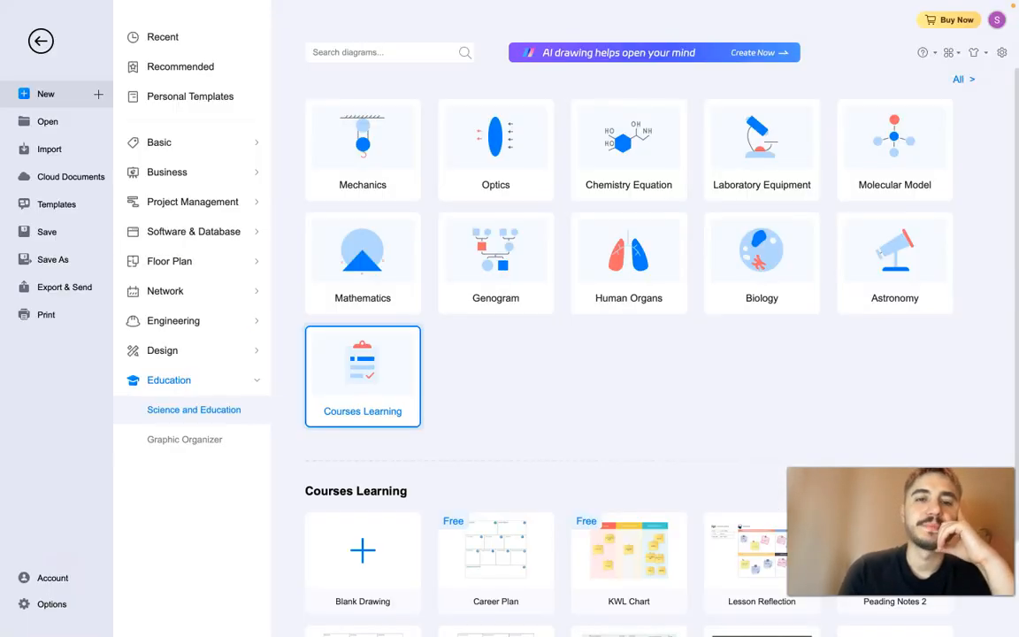
click(162, 350)
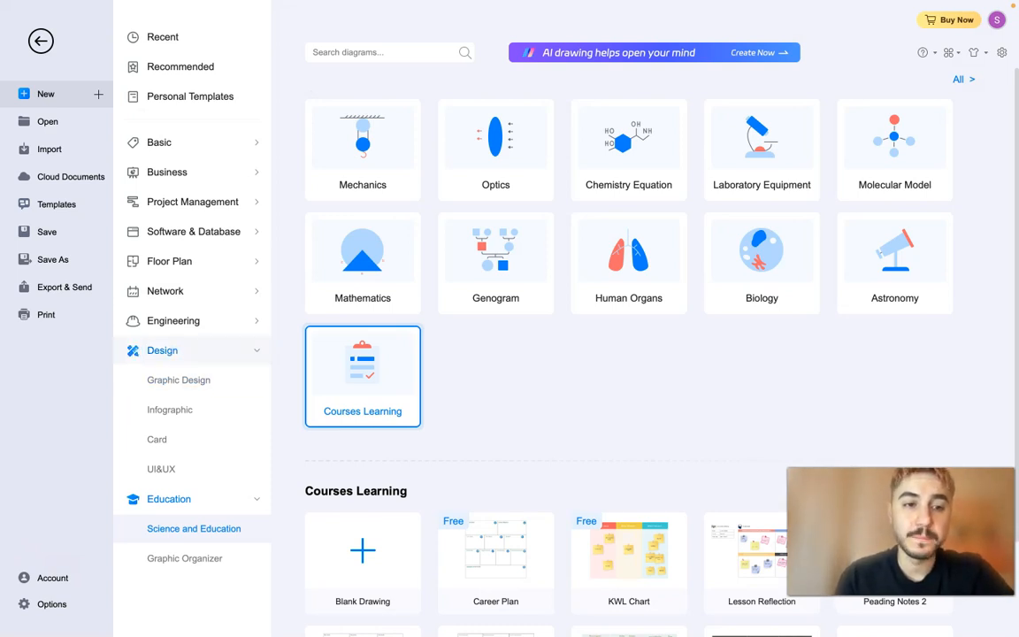
mouse_move(174, 320)
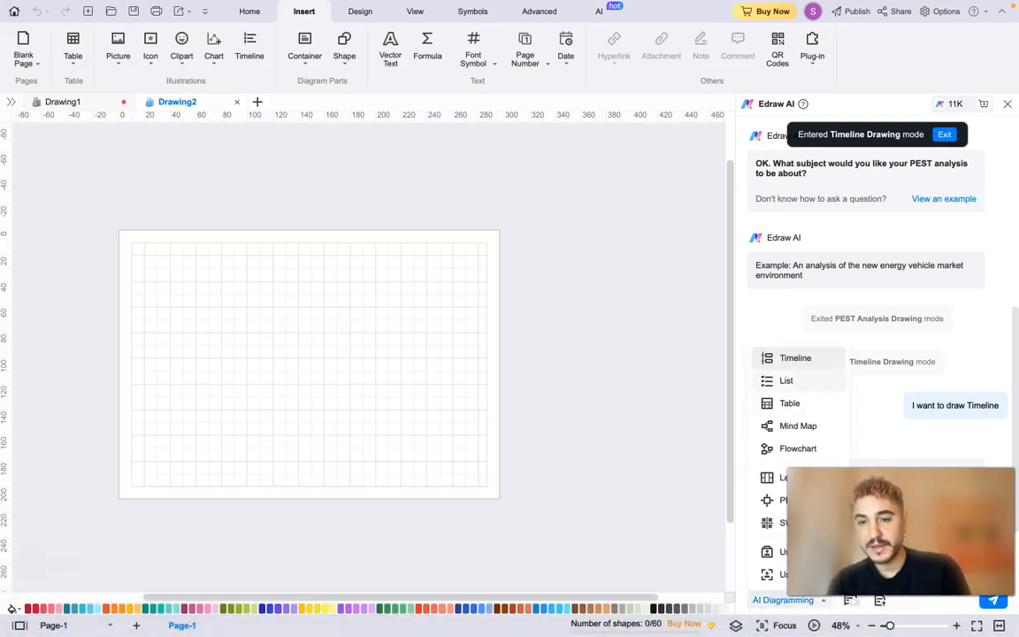
Pick Mind Map as the Edraw AI diagram type and focus the subject input.
click(798, 426)
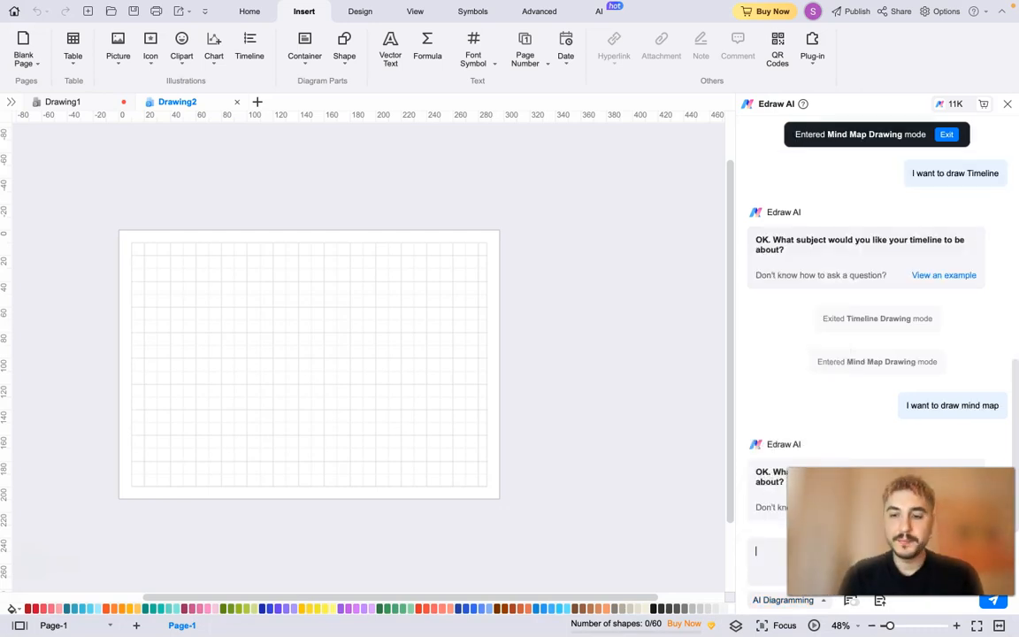
scroll(down, 3)
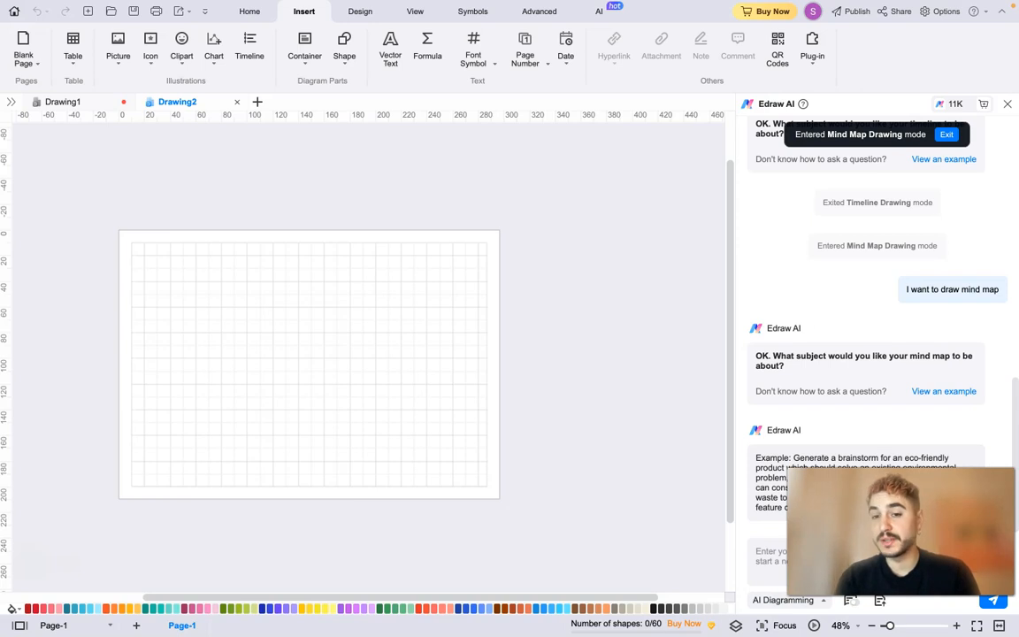
mouse_move(926, 416)
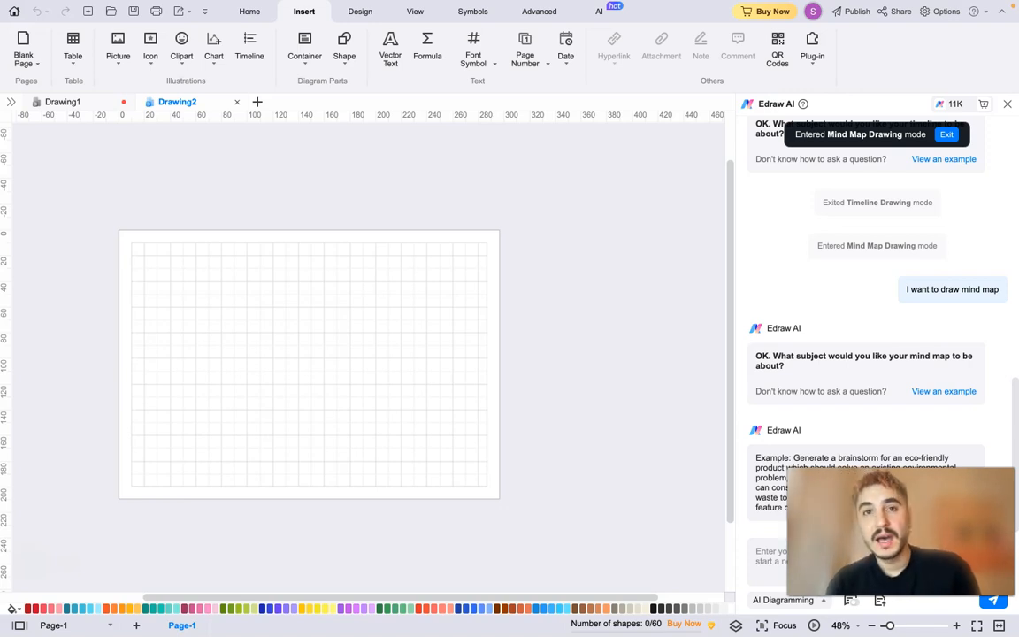
click(840, 551)
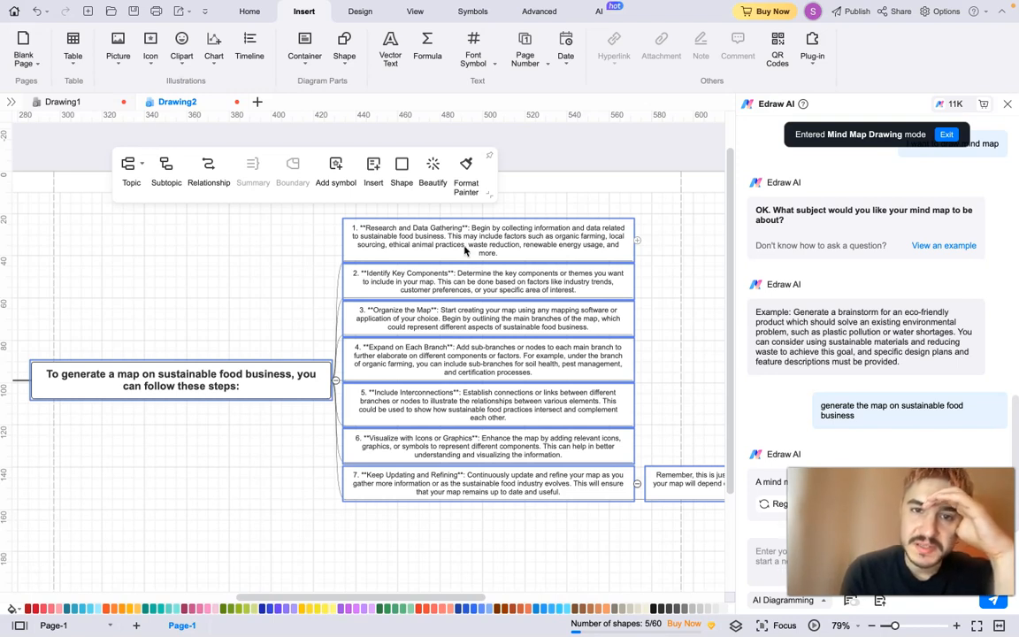
mouse_move(584, 262)
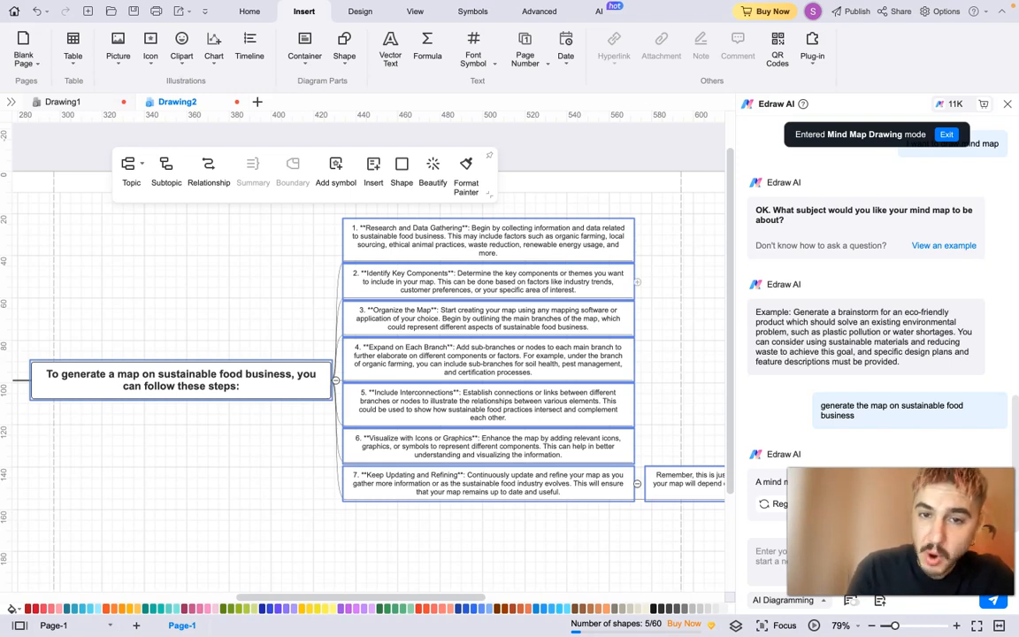
mouse_move(573, 294)
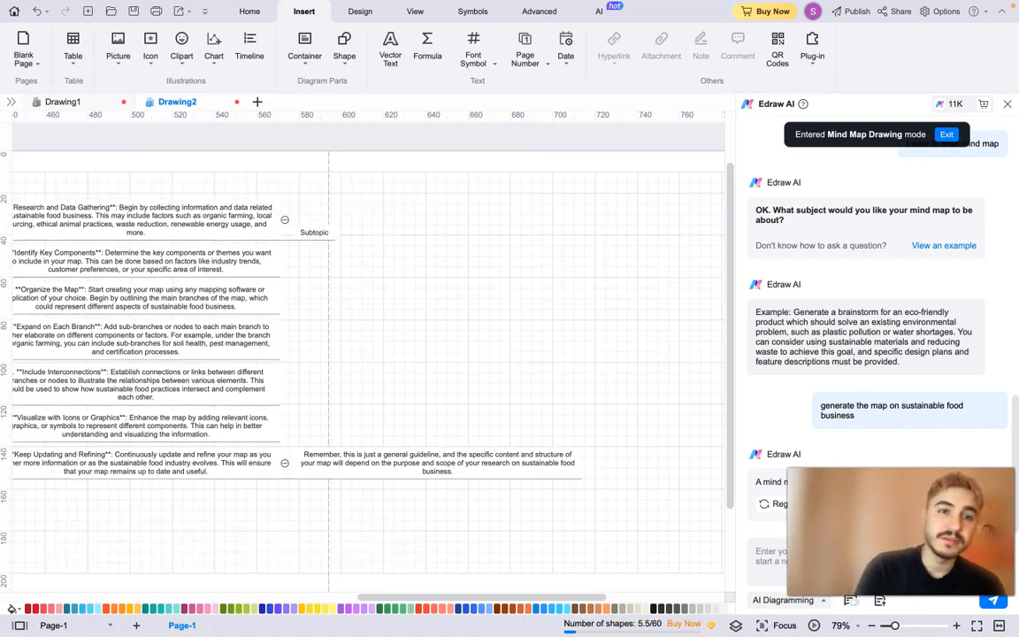
mouse_move(515, 356)
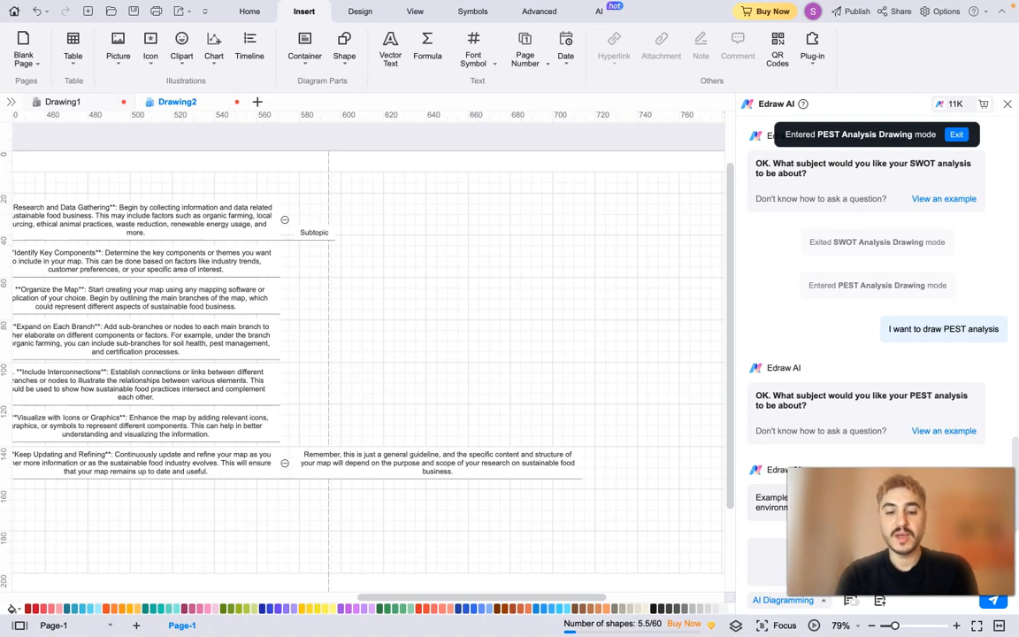
Request a PEST analysis of the electric car market, then switch Edraw AI to SWOT analysis.
text(analize)
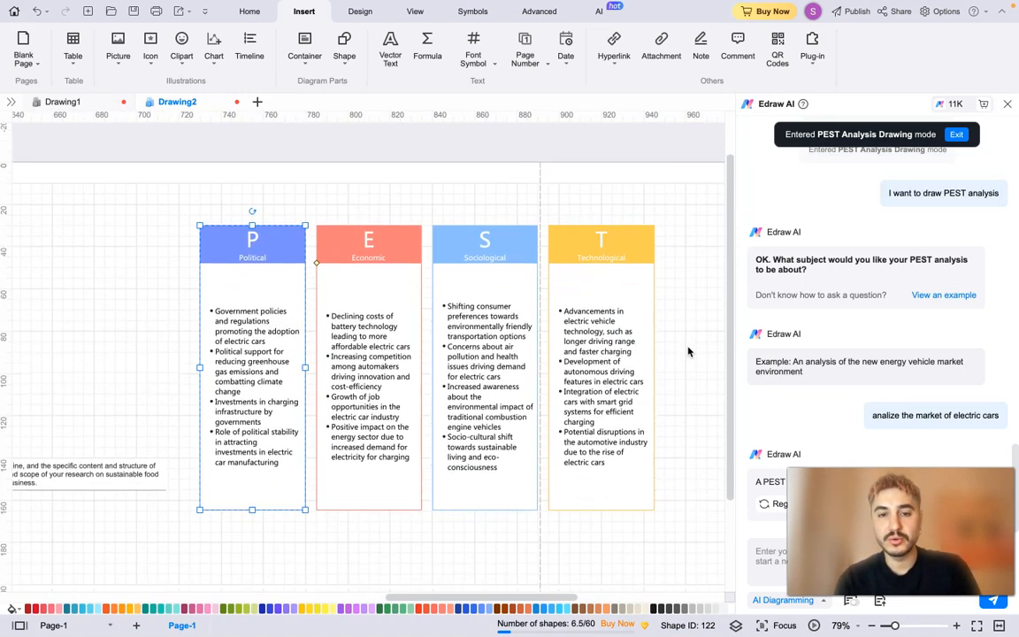
right_click(690, 352)
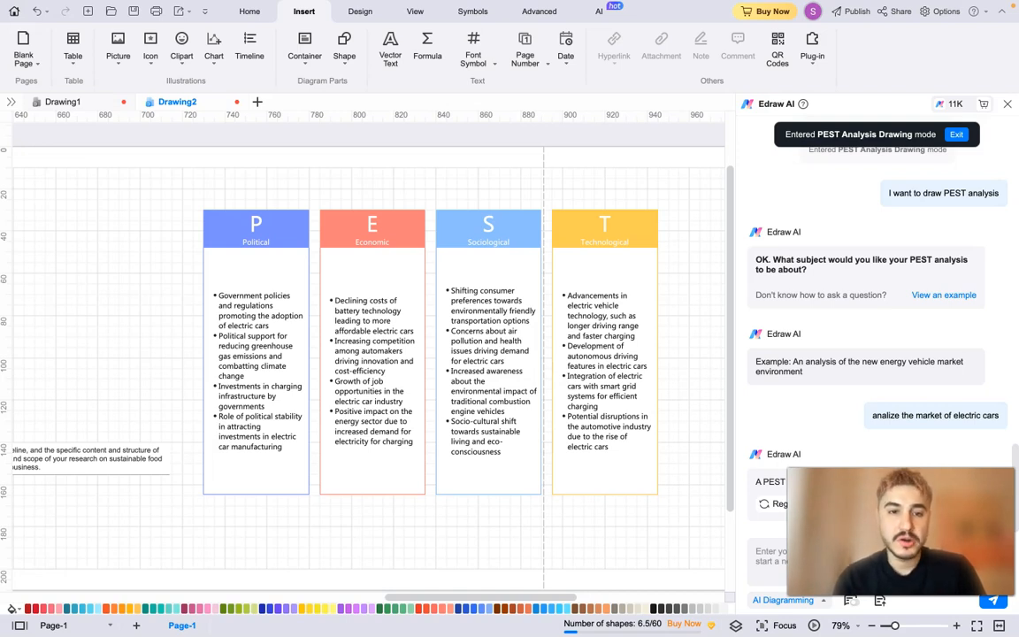
mouse_move(410, 385)
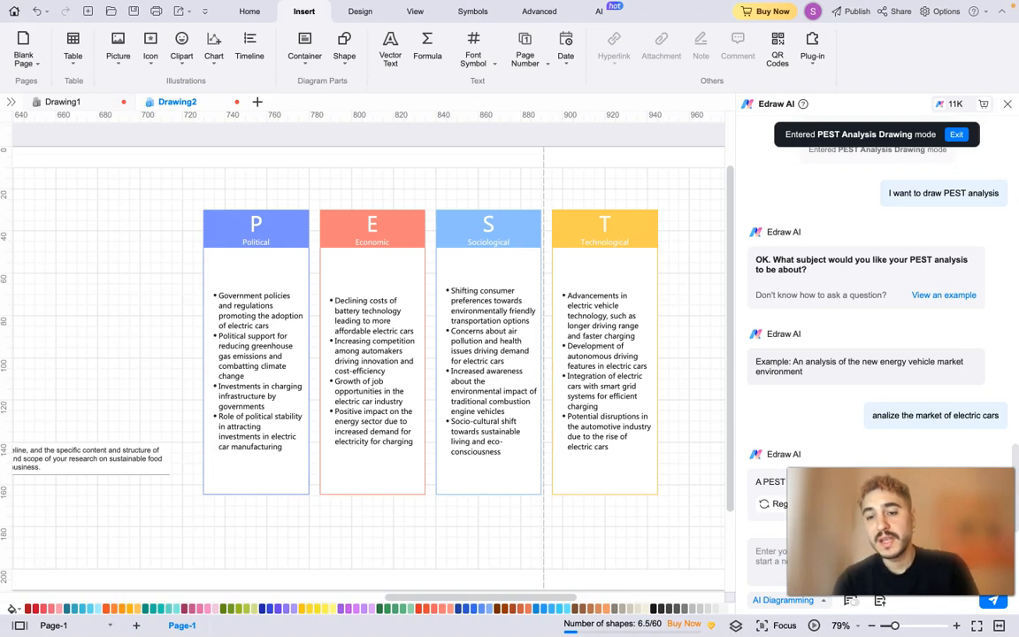
click(784, 599)
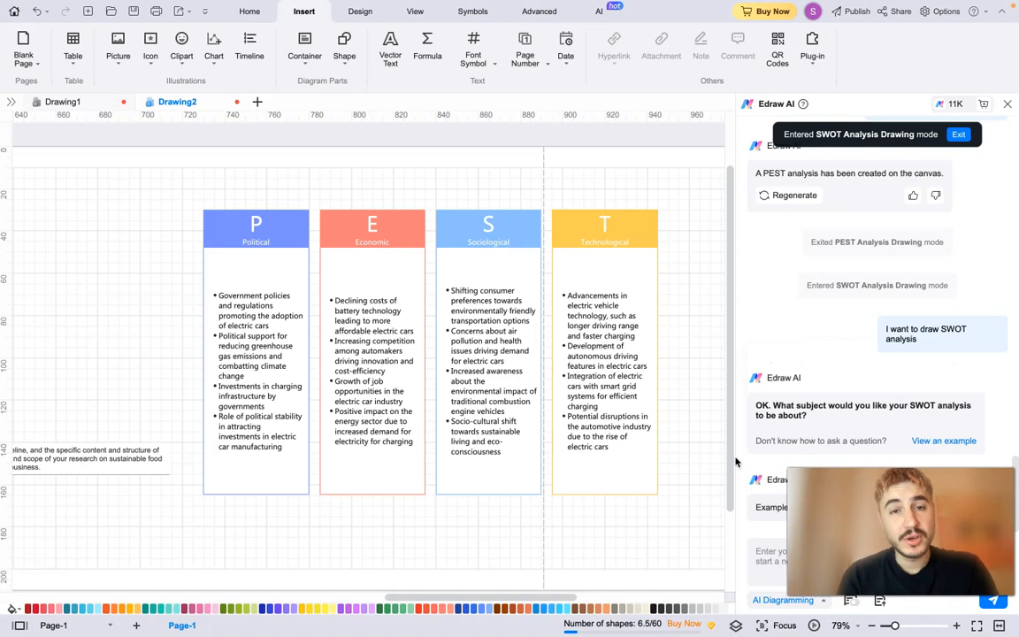
mouse_move(617, 448)
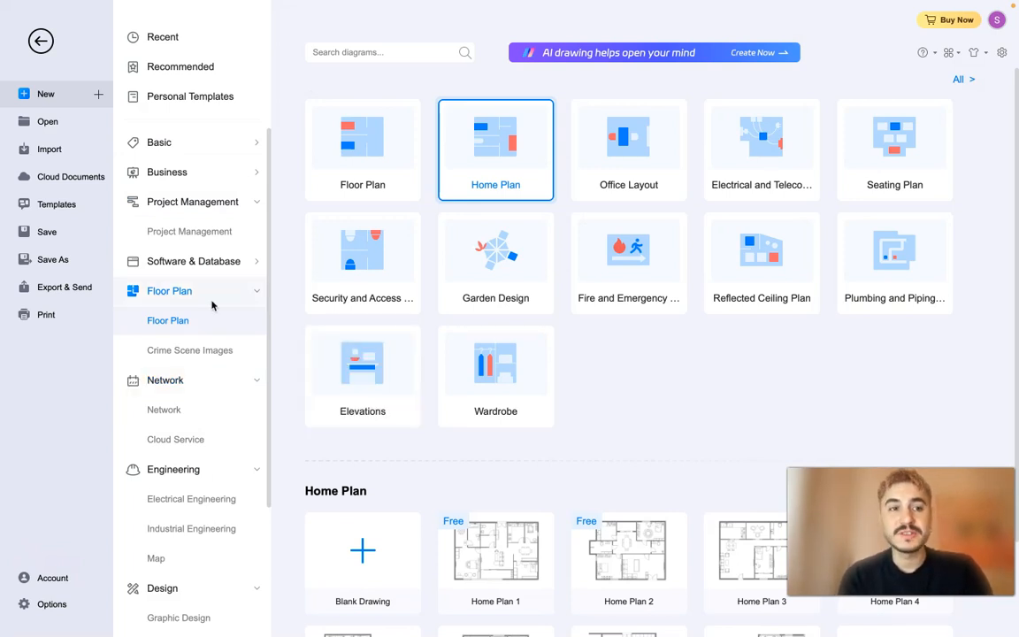
mouse_move(703, 367)
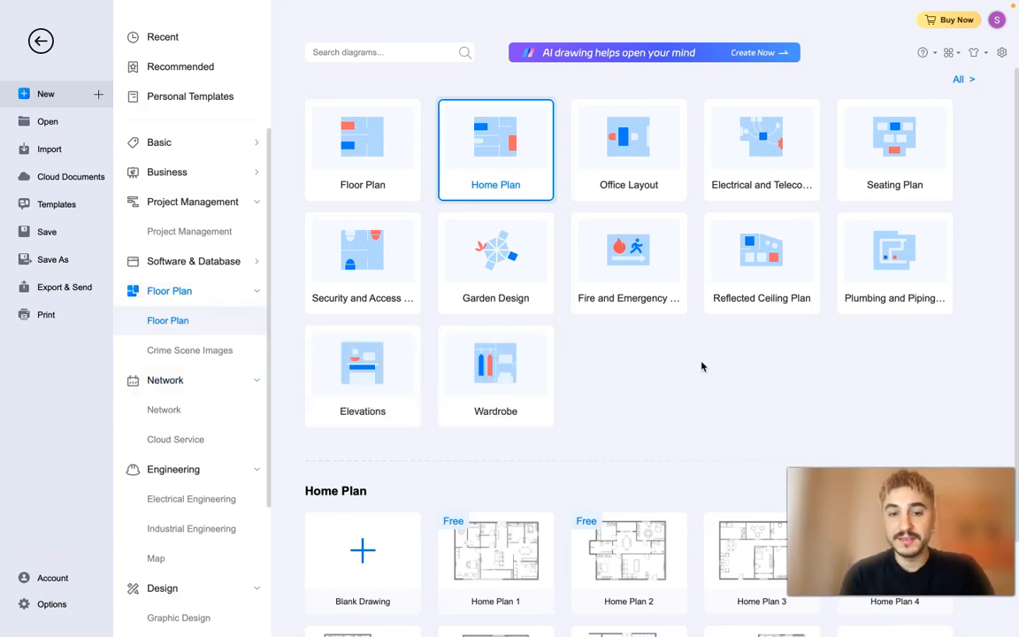
scroll(down, 3)
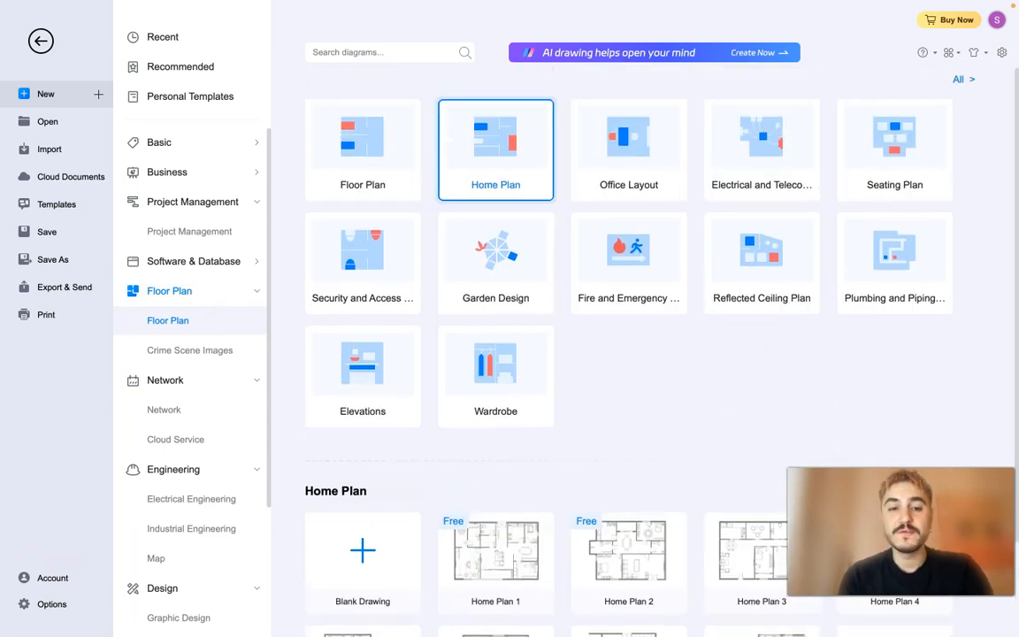
scroll(down, 3)
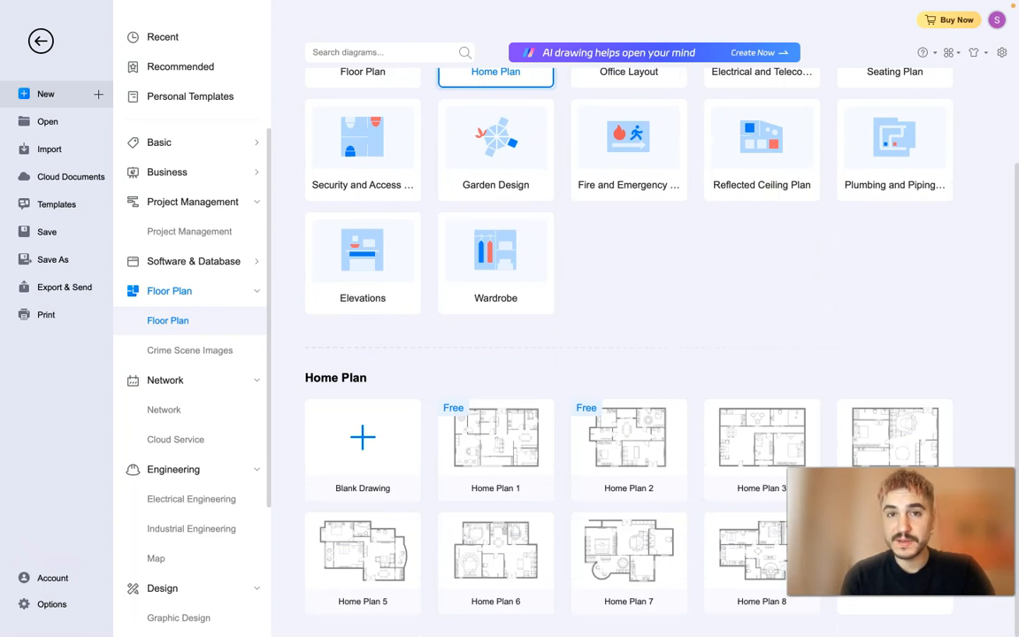